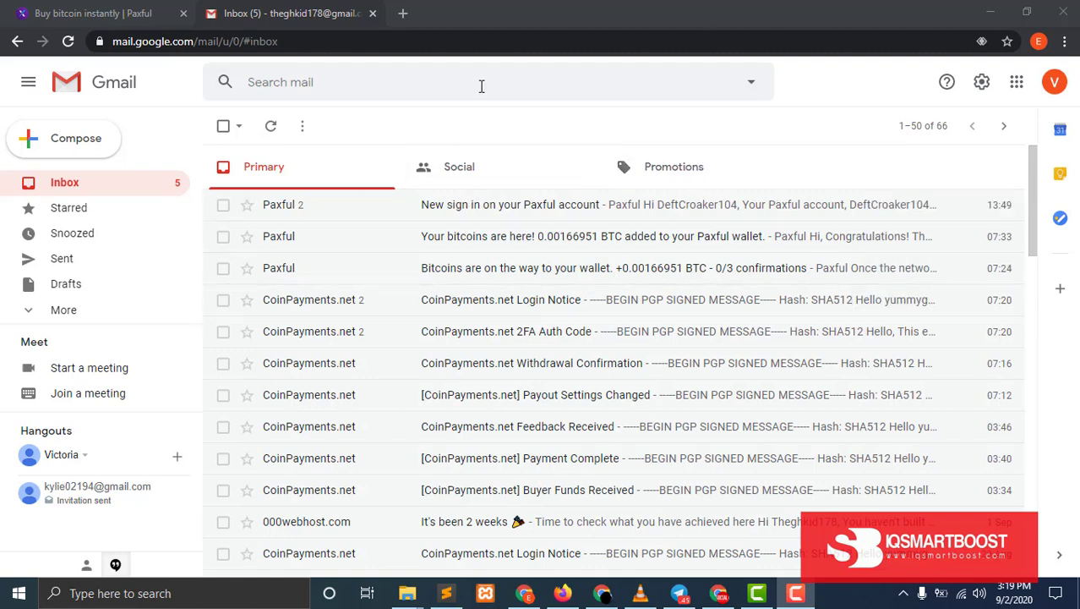
# Open a new browser tab next to the Gmail inbox
pyautogui.click(409, 13)
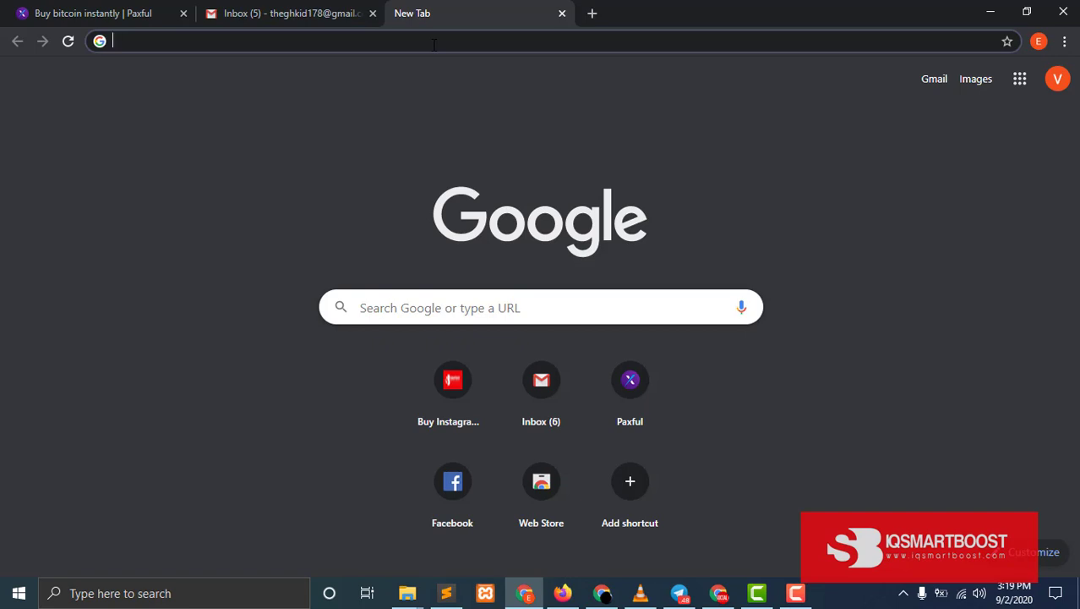
pyautogui.write('https://iqsmartboost.com')
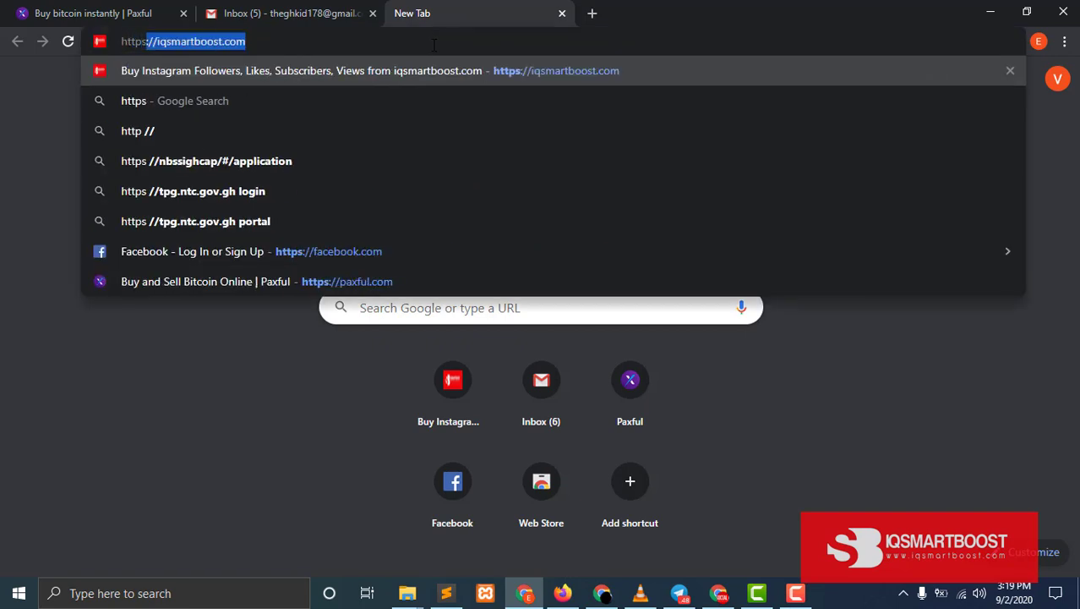
pyautogui.press('Enter')
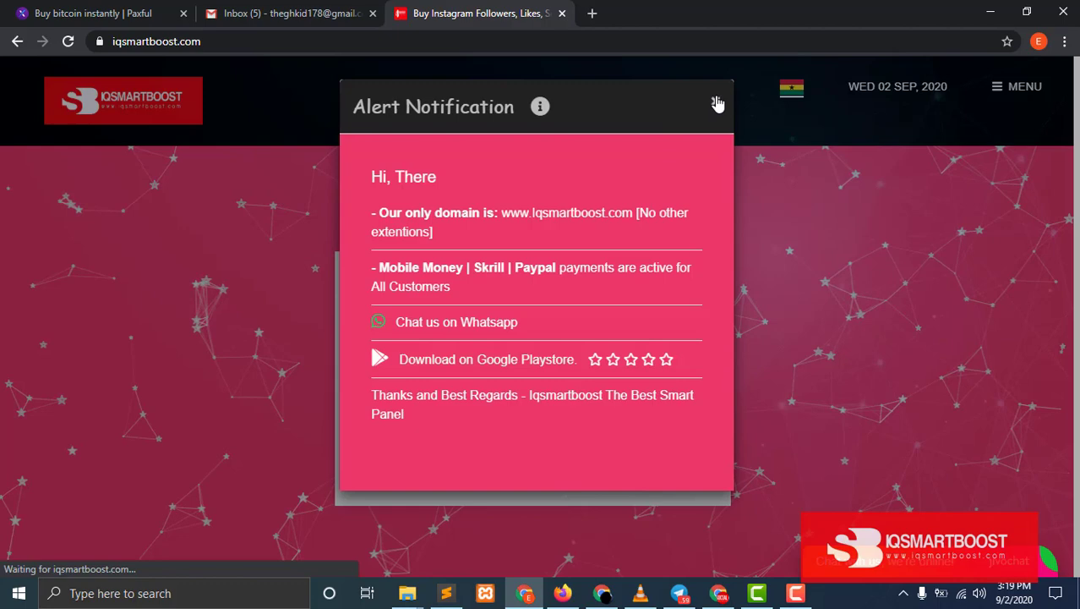
pyautogui.click(715, 103)
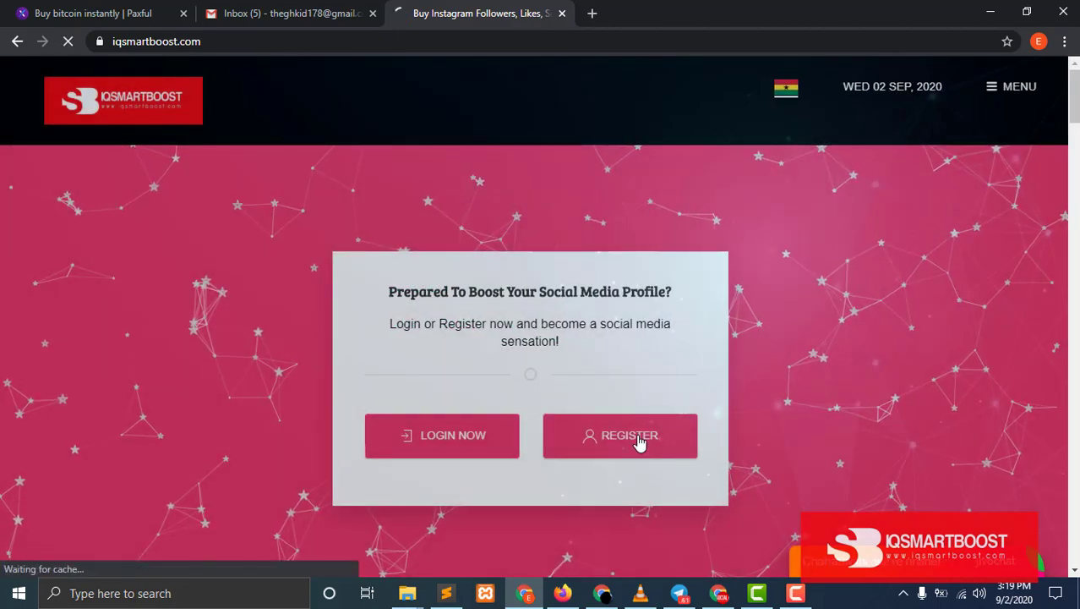
pyautogui.click(620, 435)
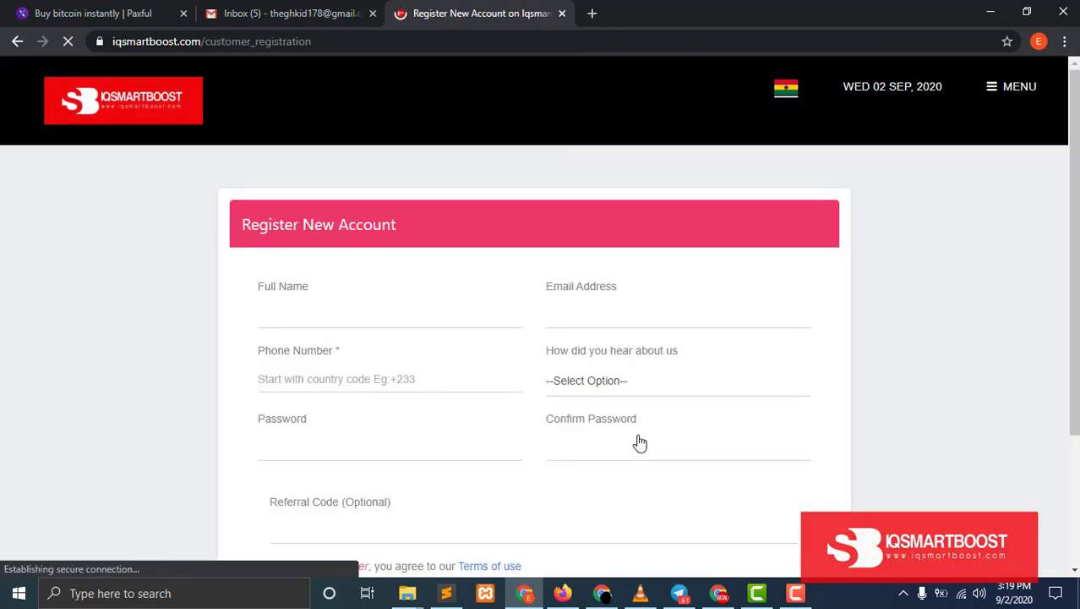
pyautogui.scroll(-3)
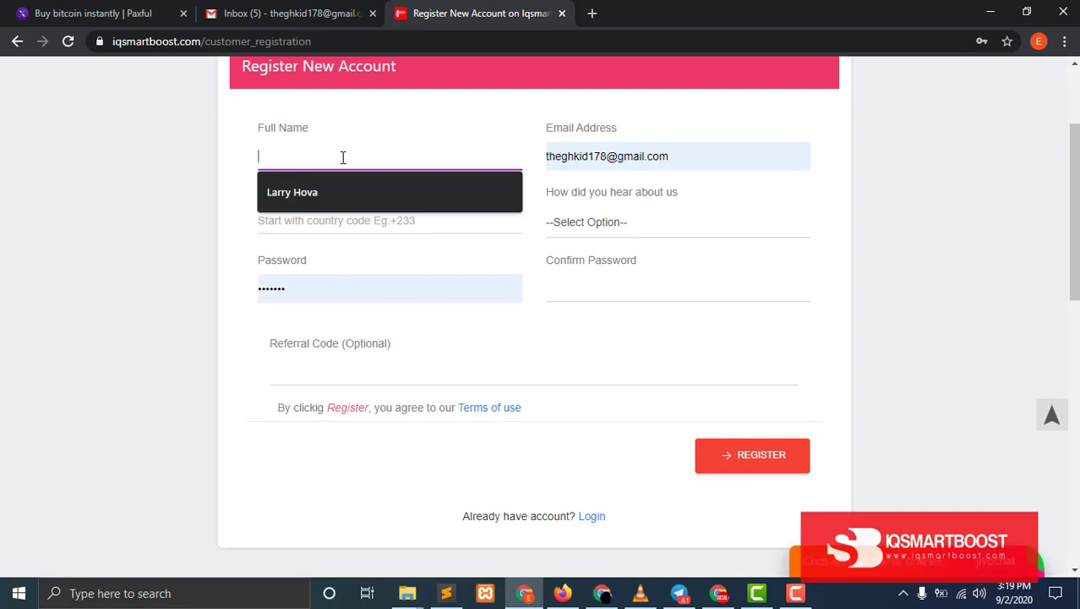
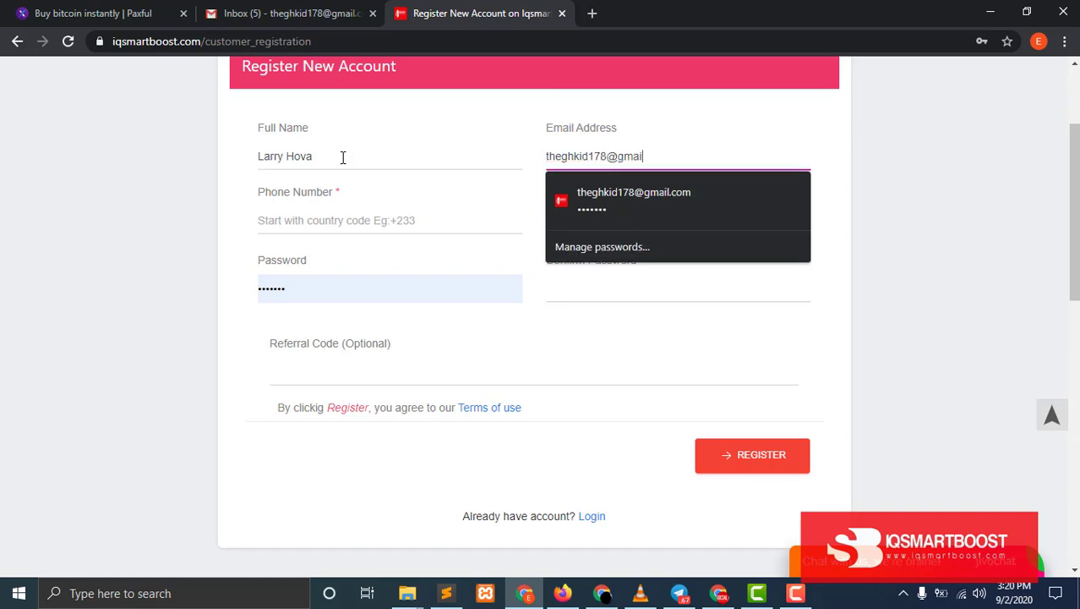
pyautogui.write('.com')
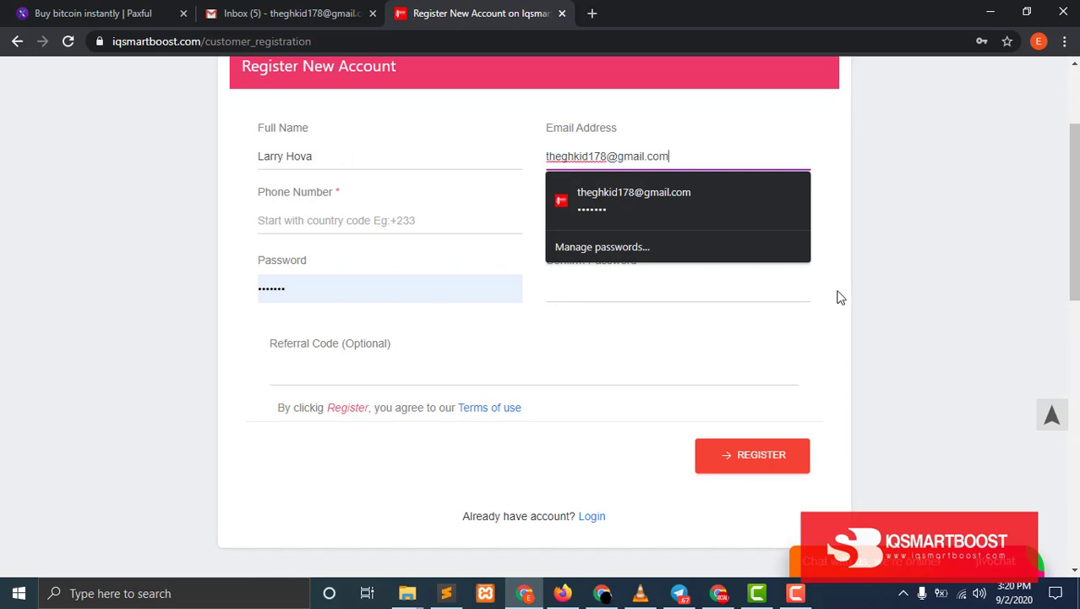
pyautogui.click(615, 170)
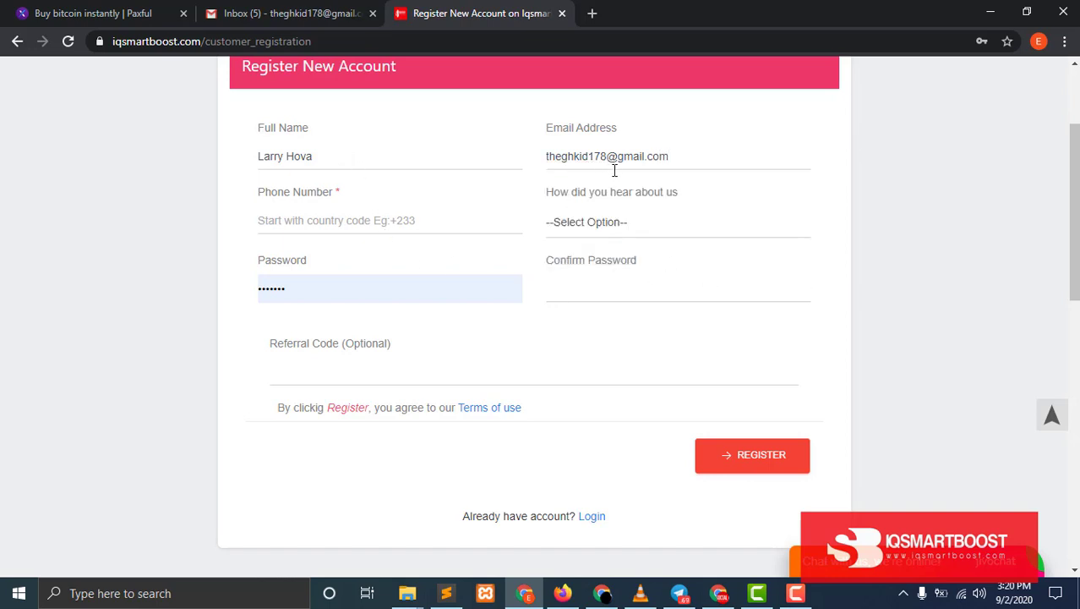
pyautogui.click(389, 220)
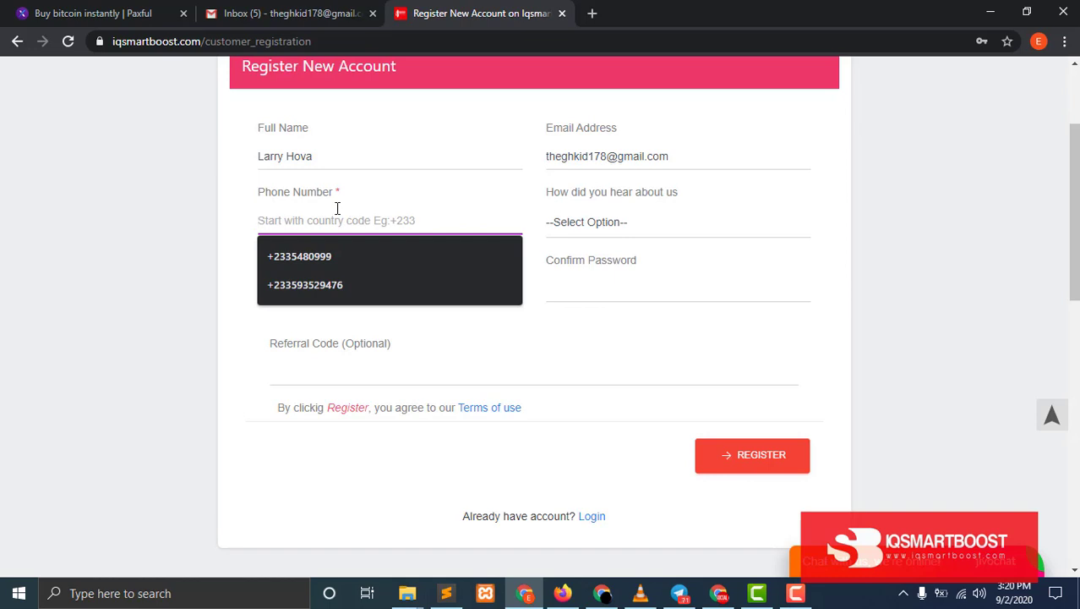
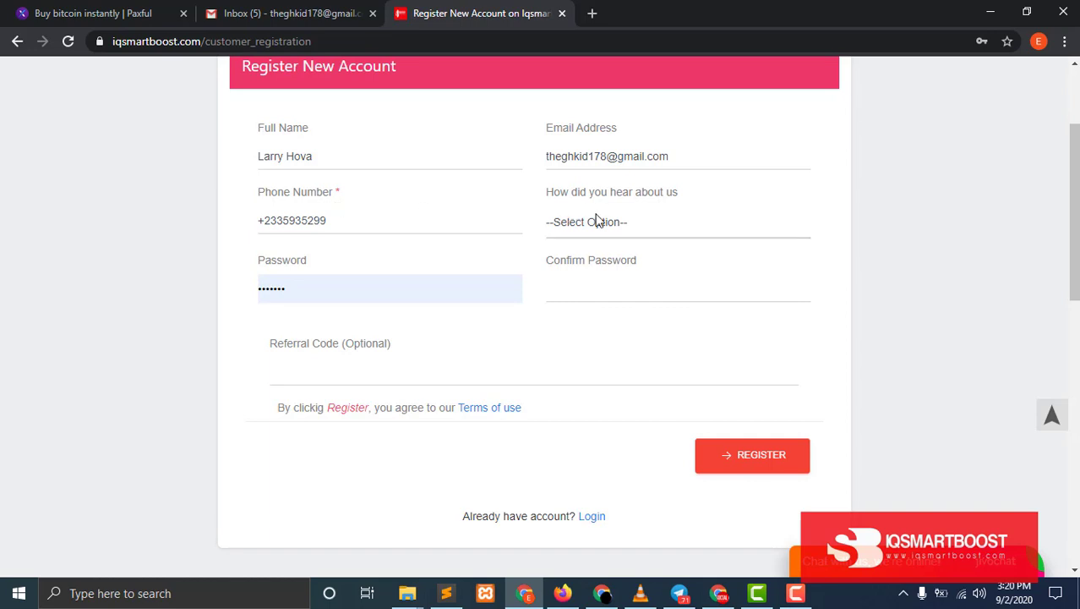
# Choose Google under 'How did you hear about us' and submit the registration
pyautogui.click(676, 222)
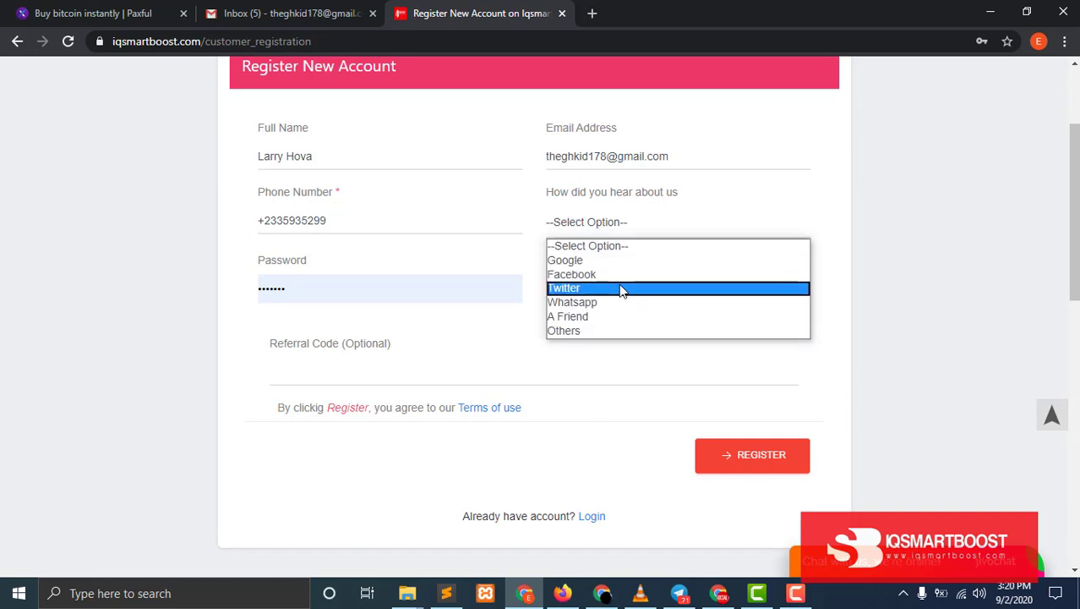
pyautogui.moveTo(644, 274)
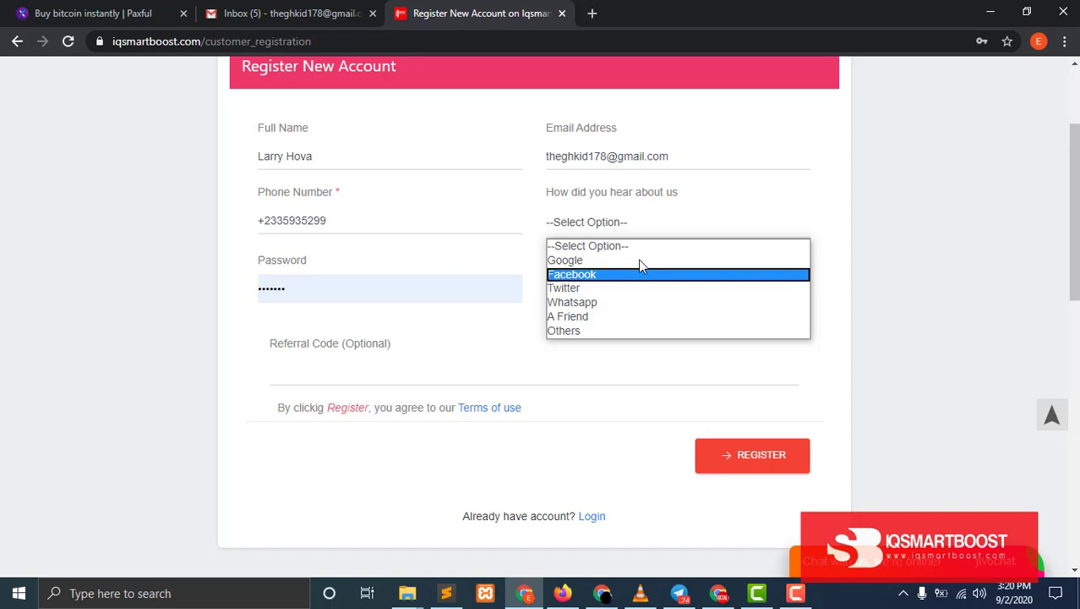
pyautogui.click(565, 260)
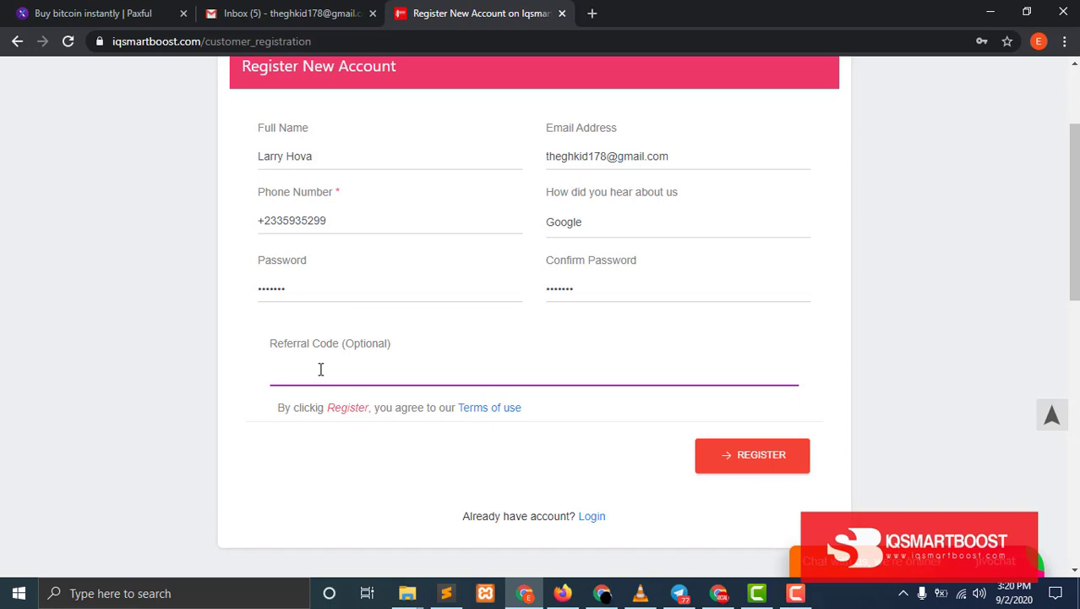
pyautogui.moveTo(431, 368)
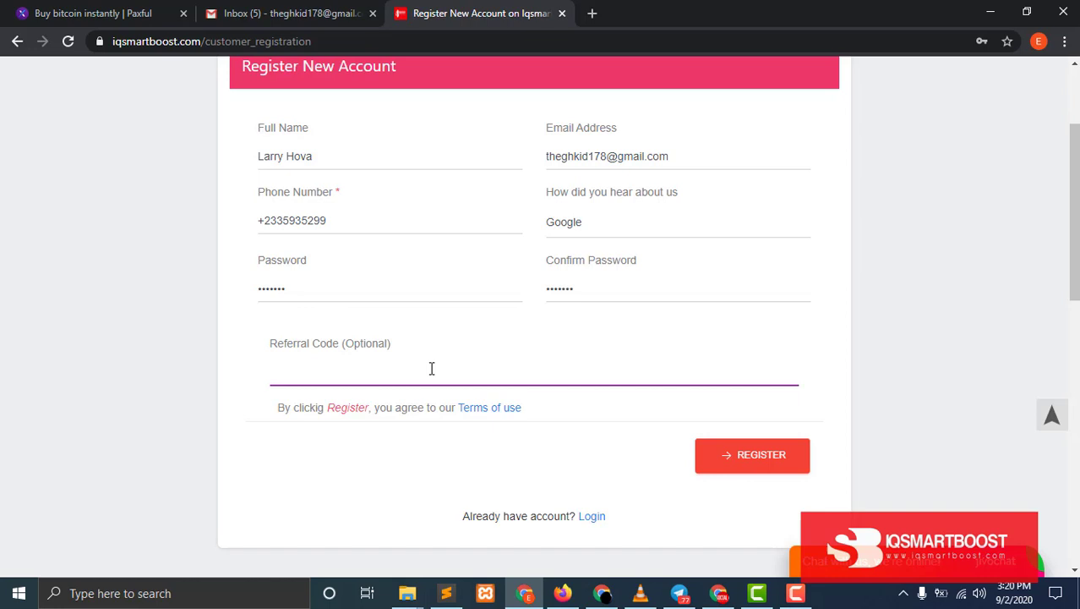
pyautogui.moveTo(466, 361)
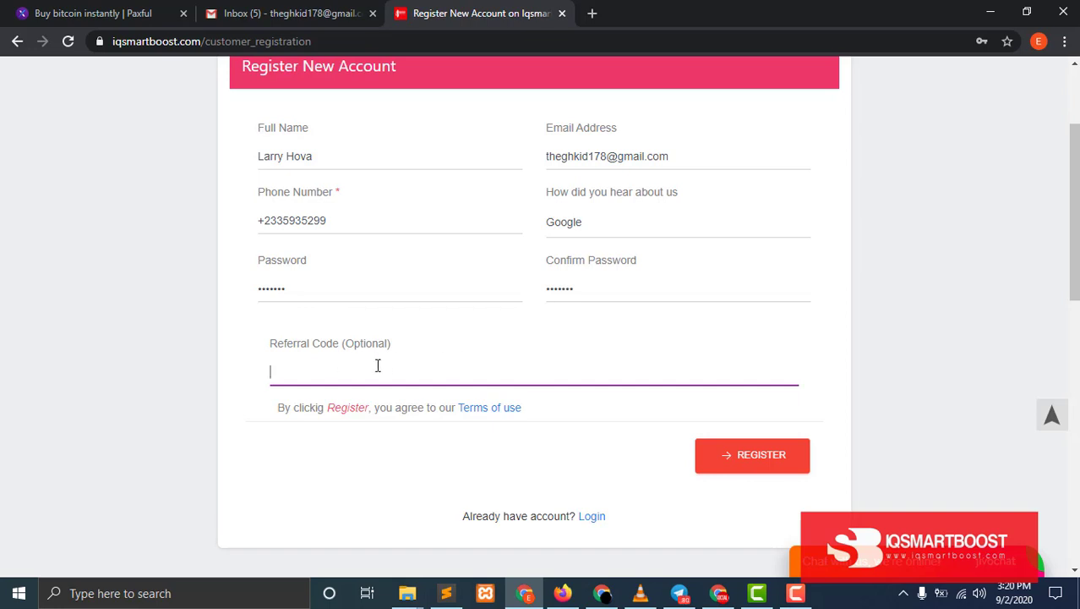
pyautogui.moveTo(752, 460)
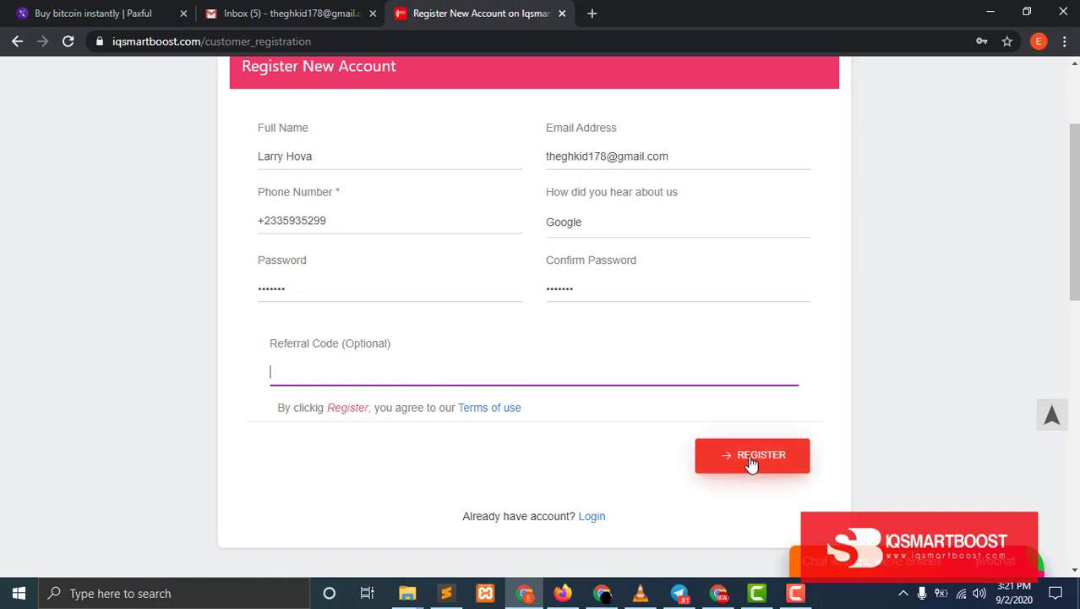
pyautogui.click(752, 455)
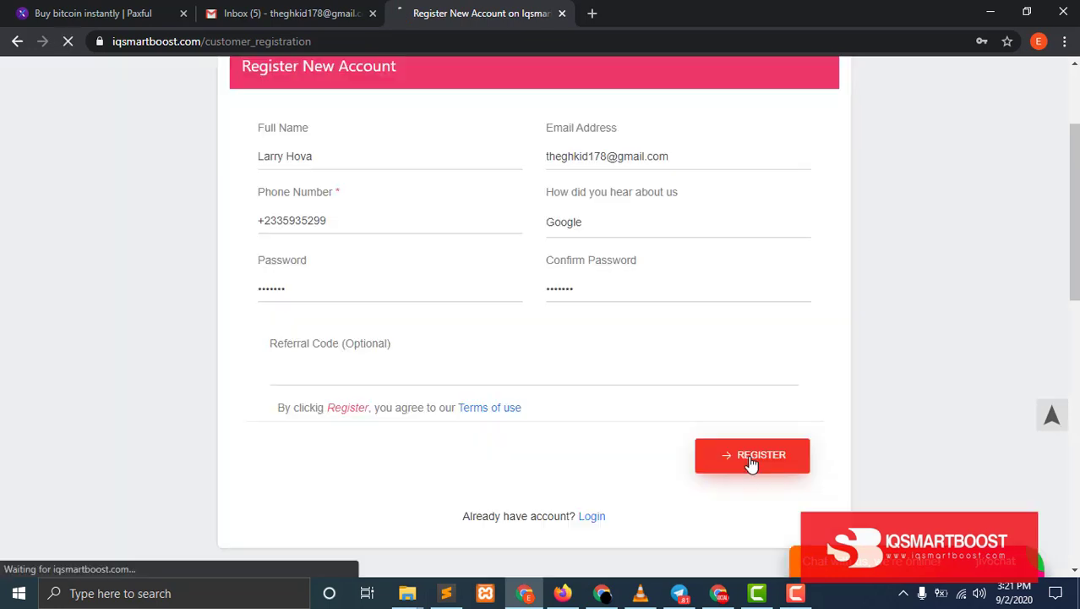
# Dismiss the registration result, log in with the saved credentials, and confirm the Success dialog
pyautogui.click(752, 455)
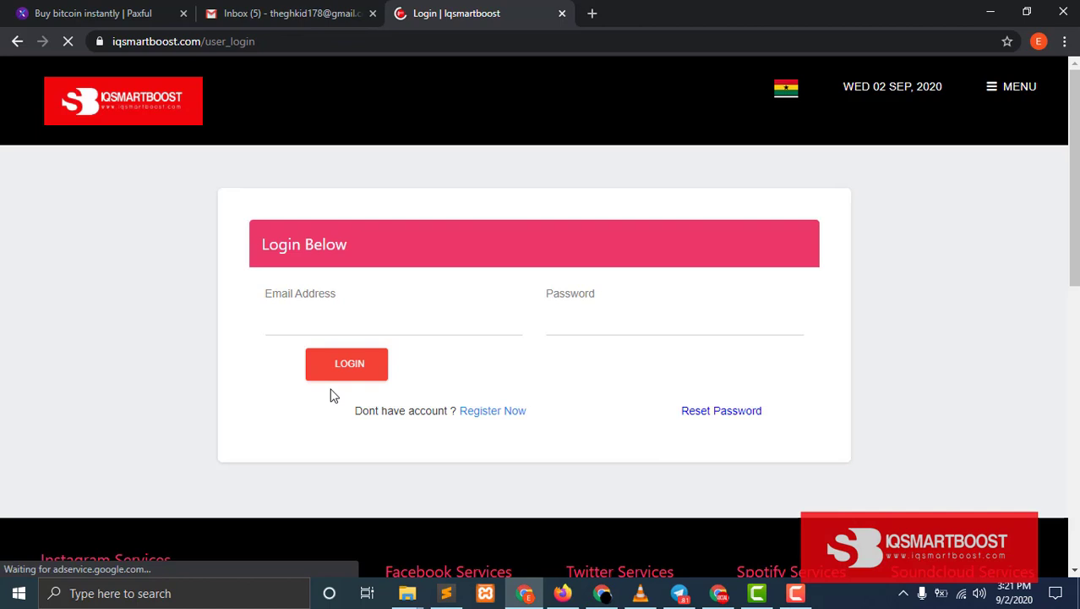
pyautogui.click(347, 364)
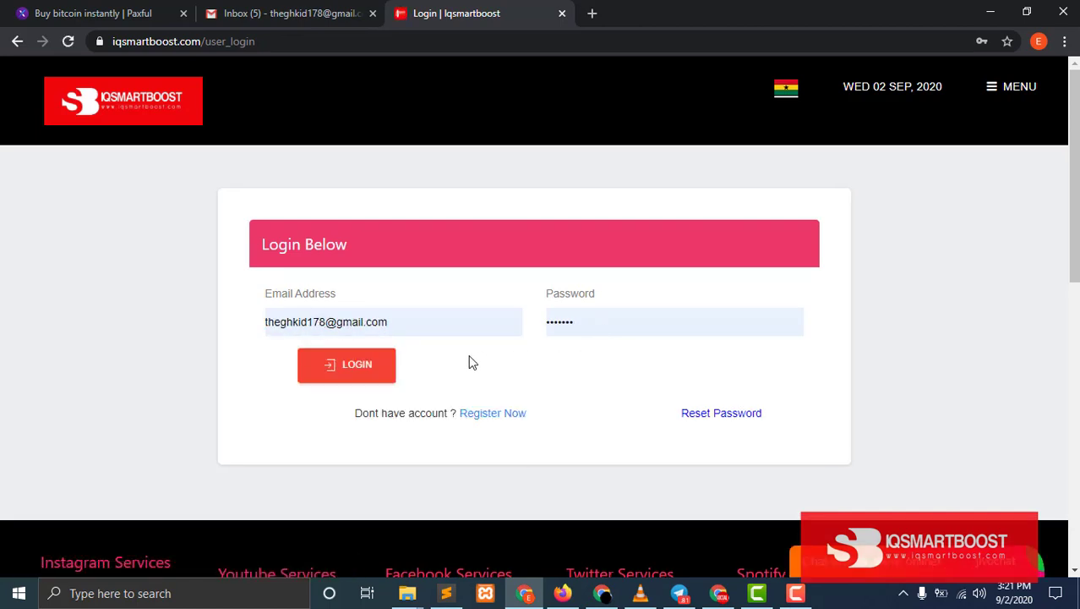
pyautogui.click(346, 365)
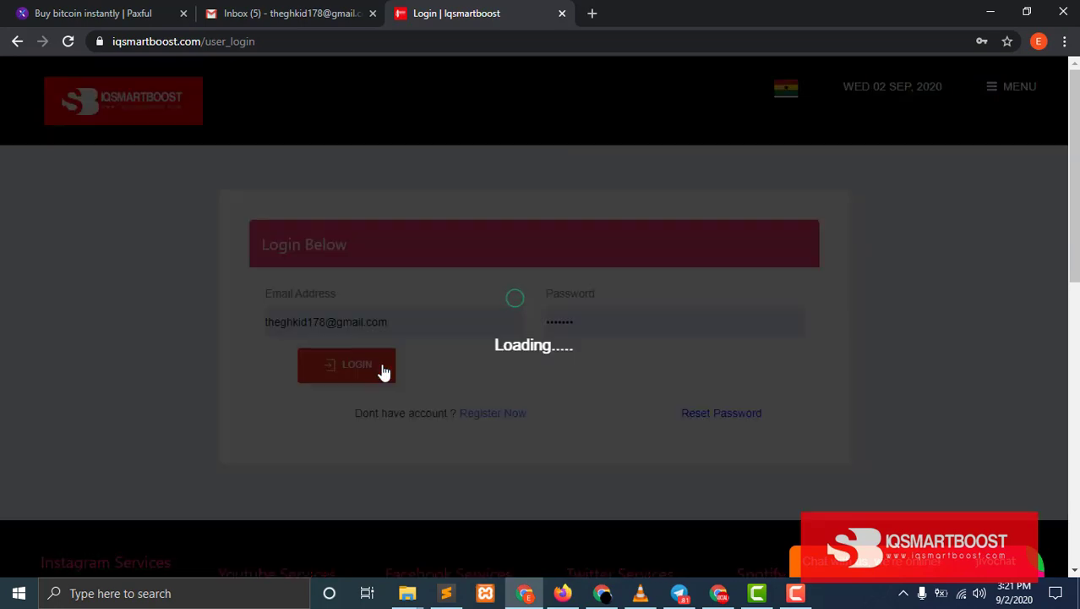
pyautogui.click(347, 364)
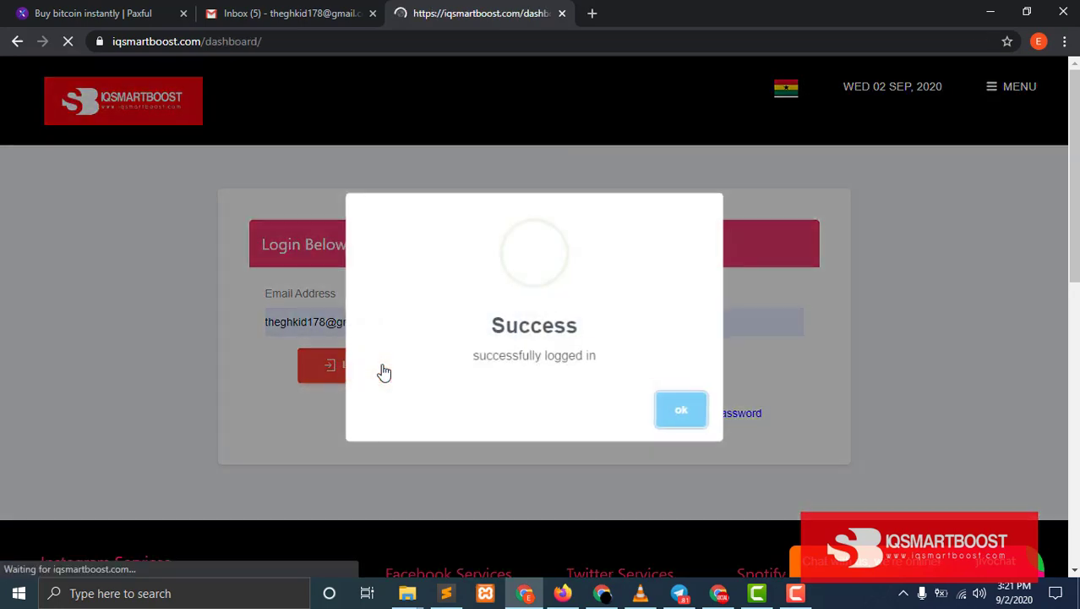
pyautogui.click(681, 409)
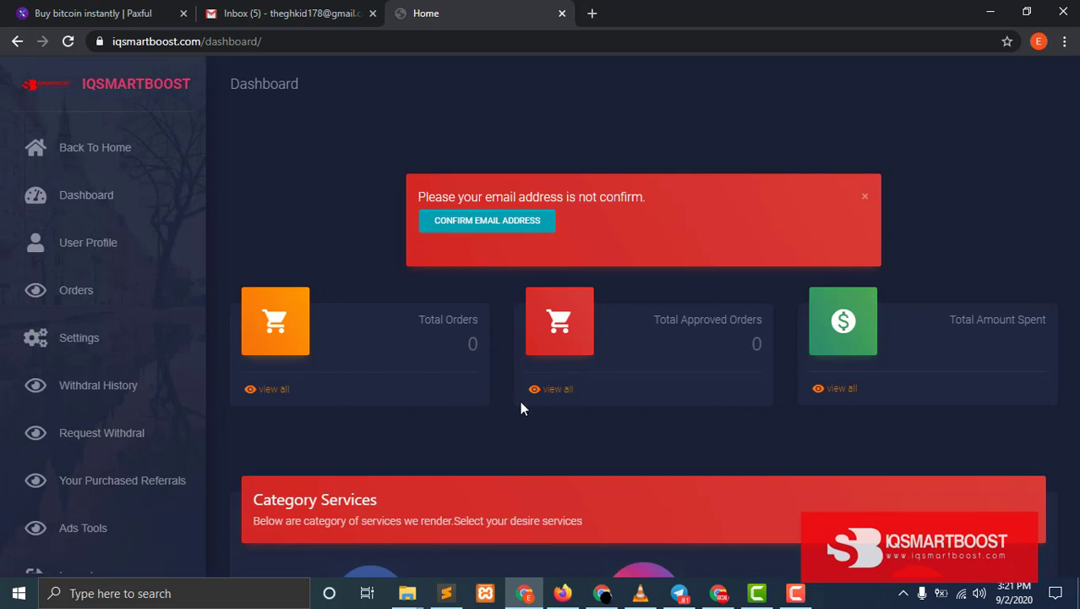
pyautogui.moveTo(749, 305)
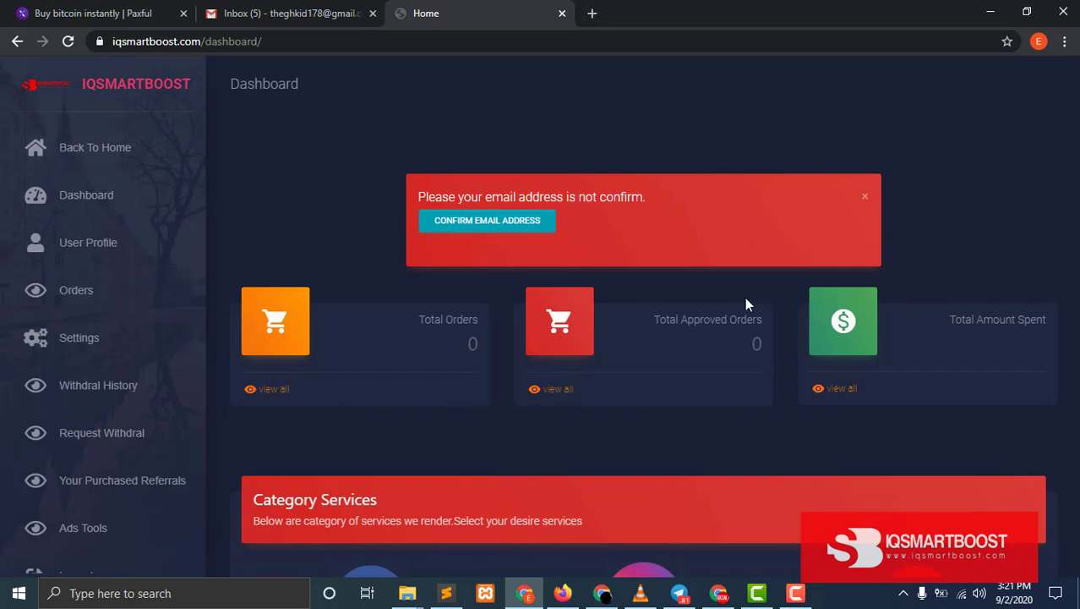
pyautogui.moveTo(727, 400)
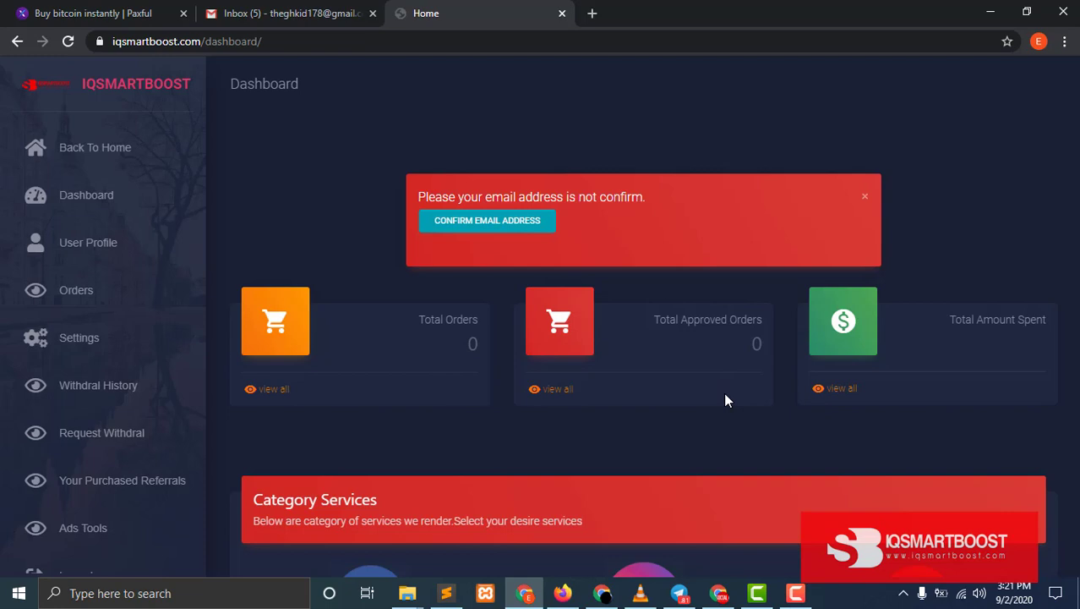
pyautogui.moveTo(1034, 351)
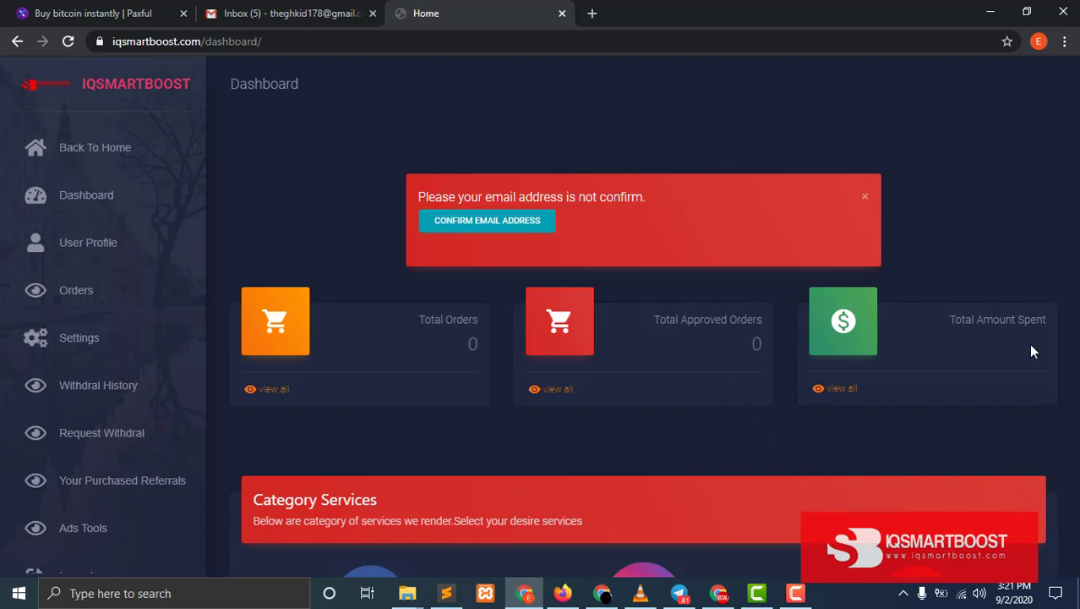
pyautogui.moveTo(638, 394)
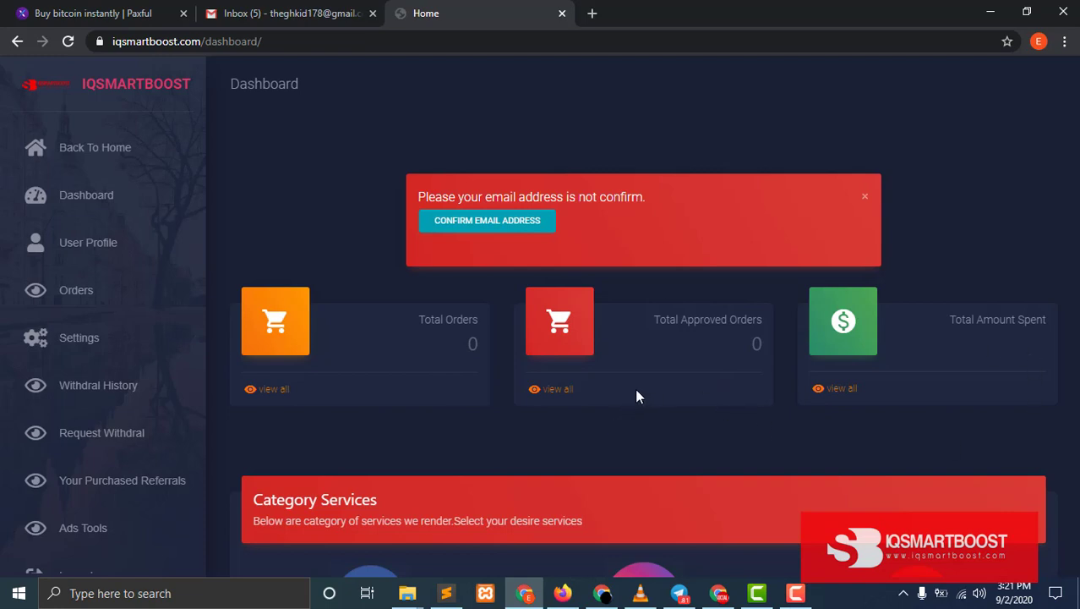
pyautogui.moveTo(559, 375)
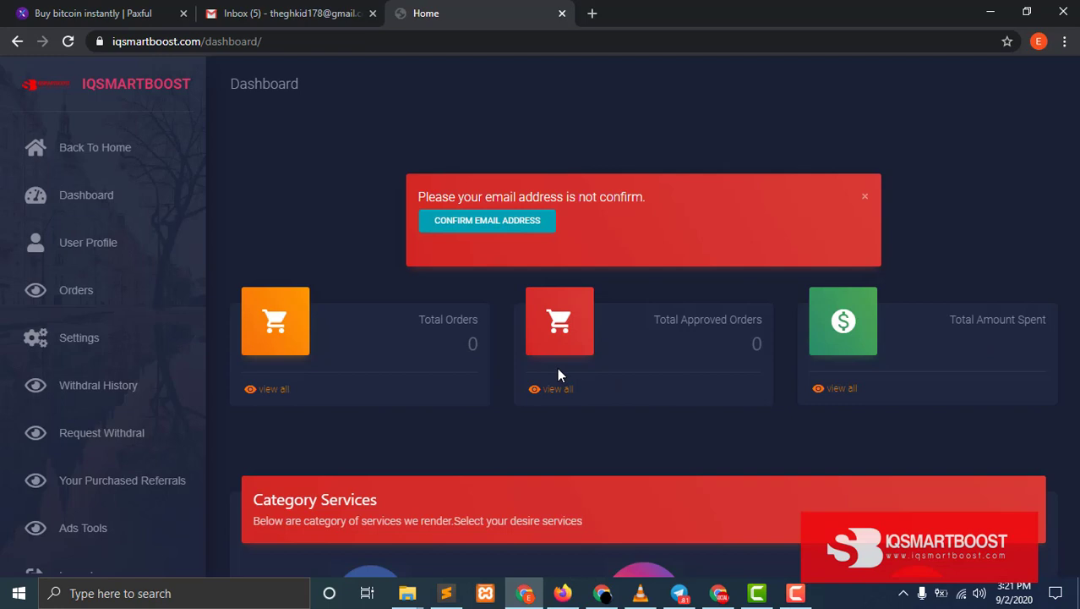
pyautogui.moveTo(507, 228)
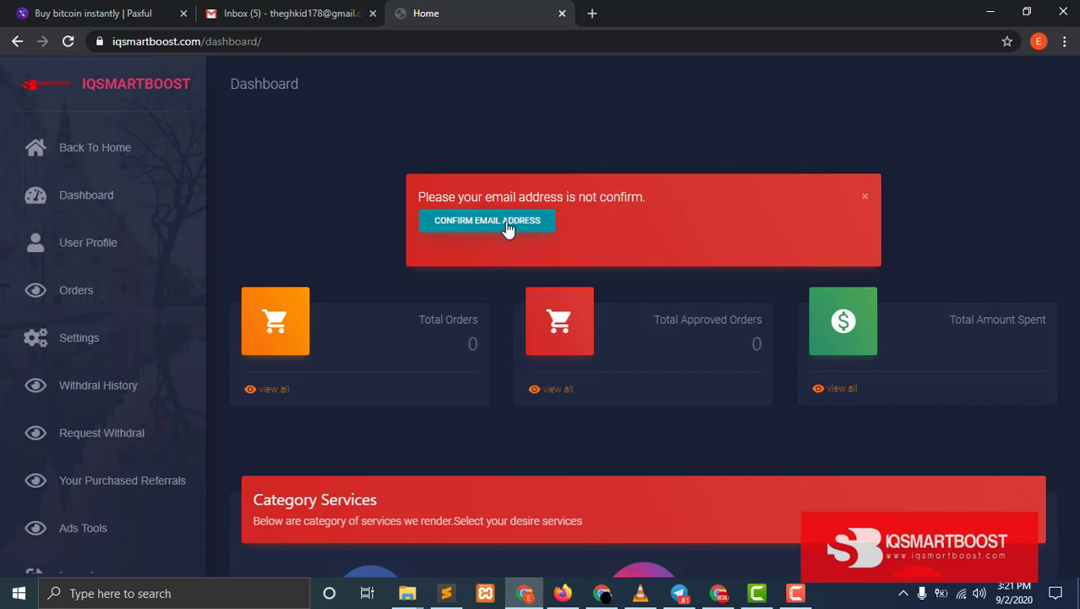
pyautogui.moveTo(544, 245)
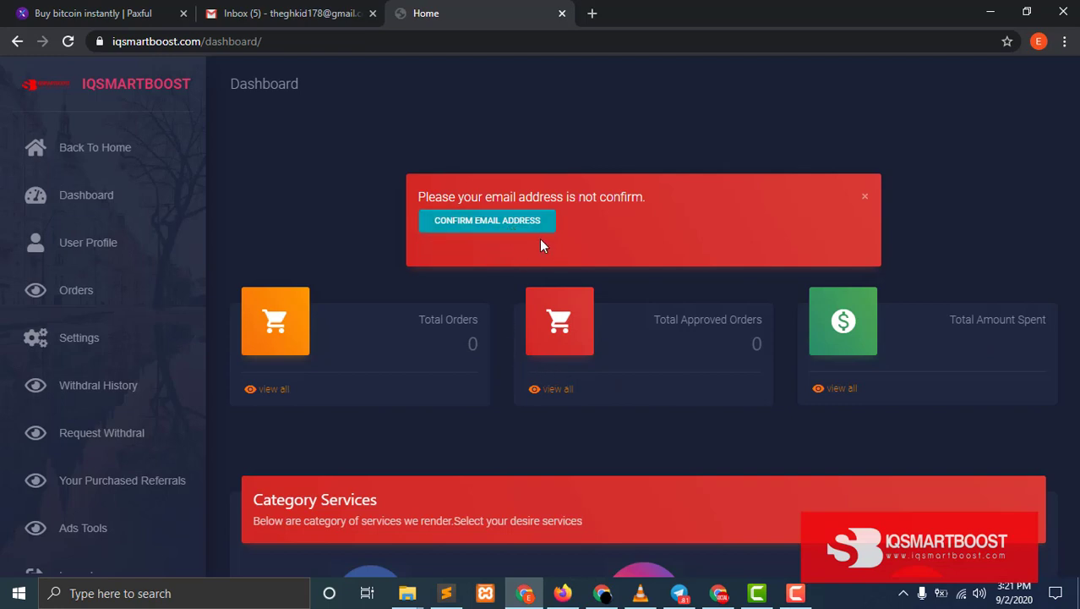
pyautogui.moveTo(473, 229)
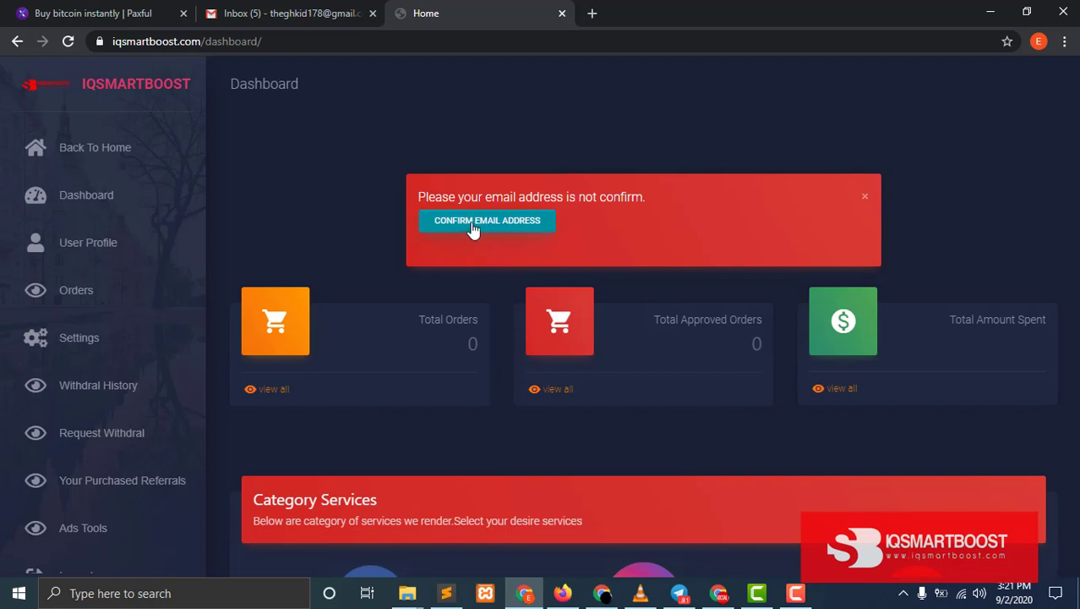
pyautogui.moveTo(465, 266)
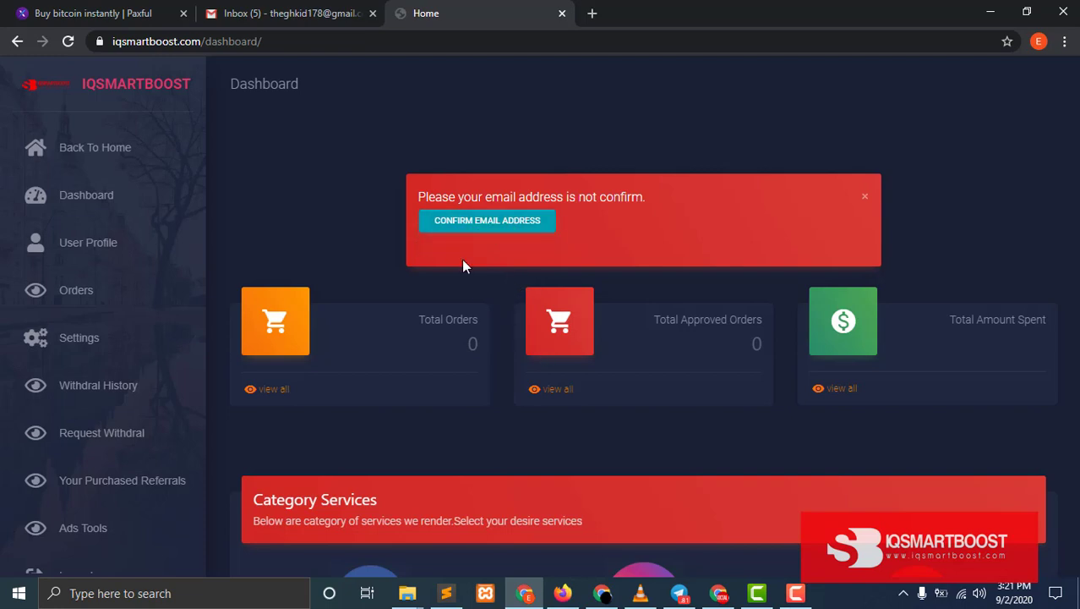
pyautogui.moveTo(463, 259)
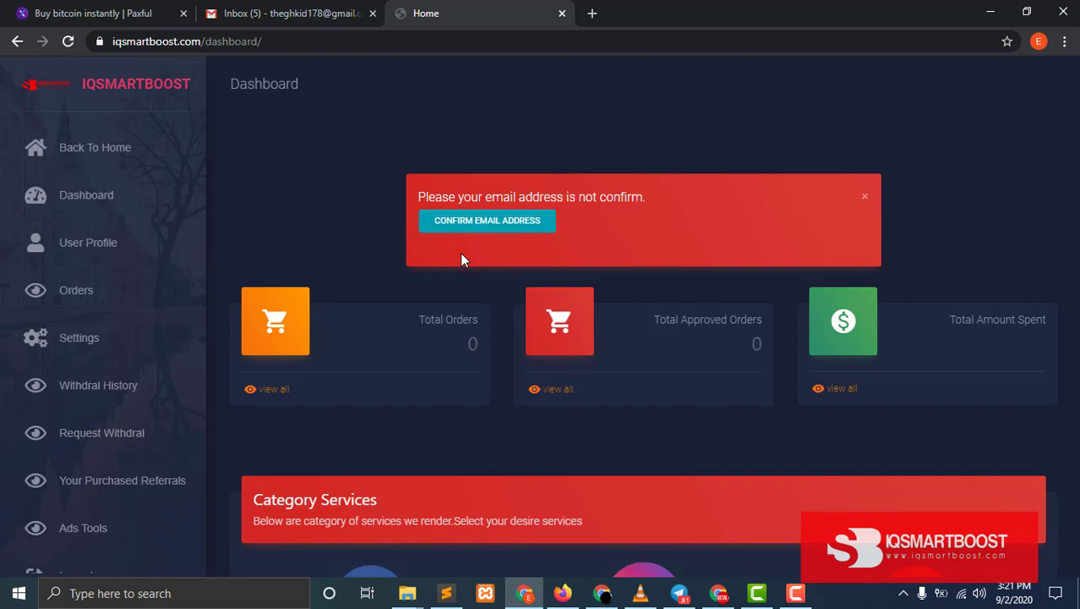
# Request email confirmation from the dashboard's red 'email not confirmed' banner
pyautogui.click(487, 221)
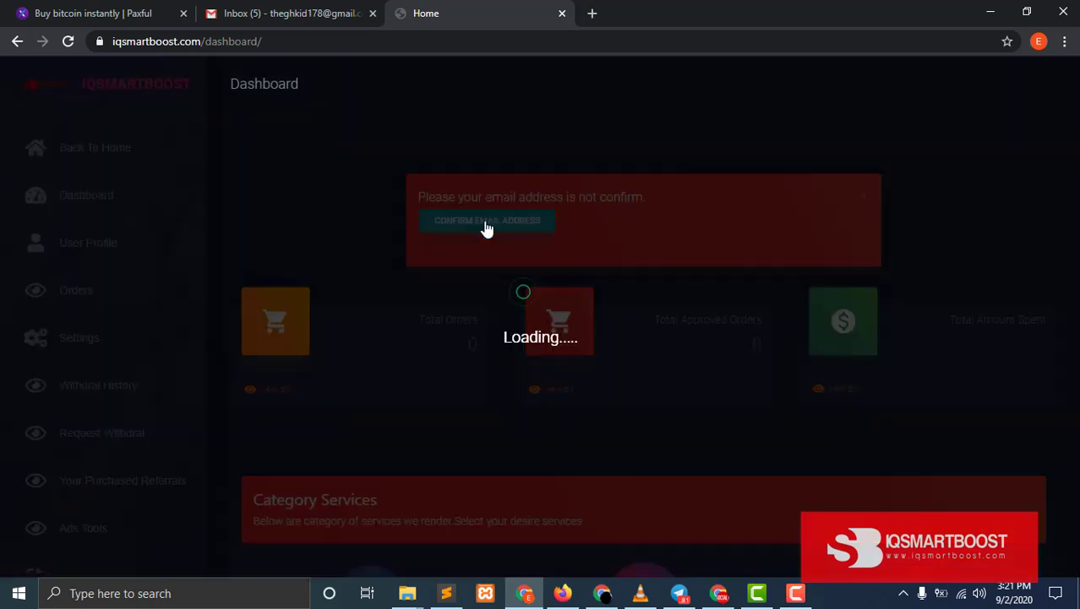
pyautogui.moveTo(518, 319)
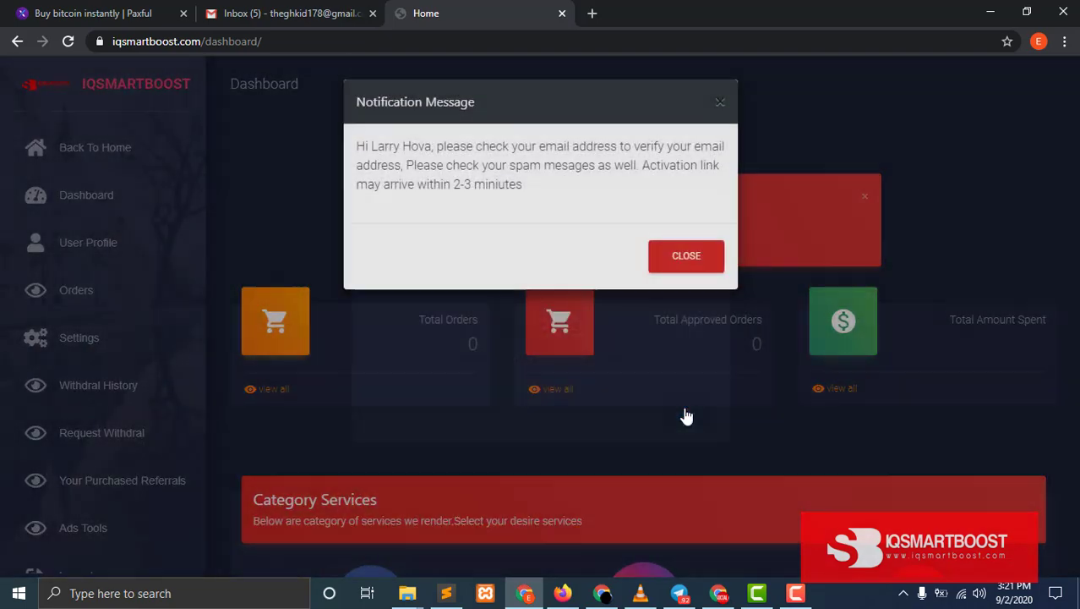
pyautogui.moveTo(553, 155)
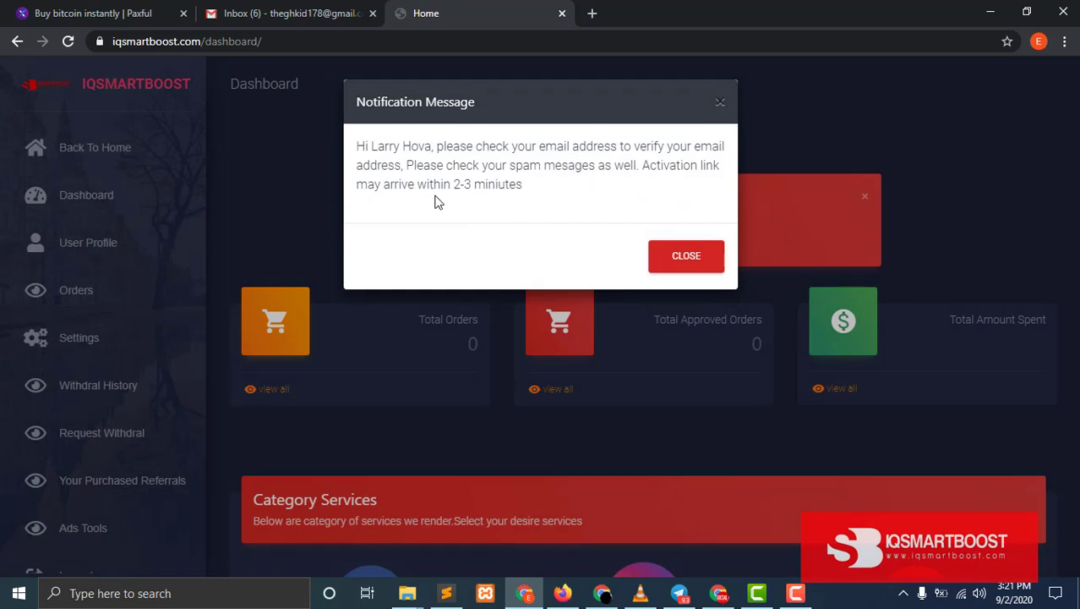
pyautogui.moveTo(474, 204)
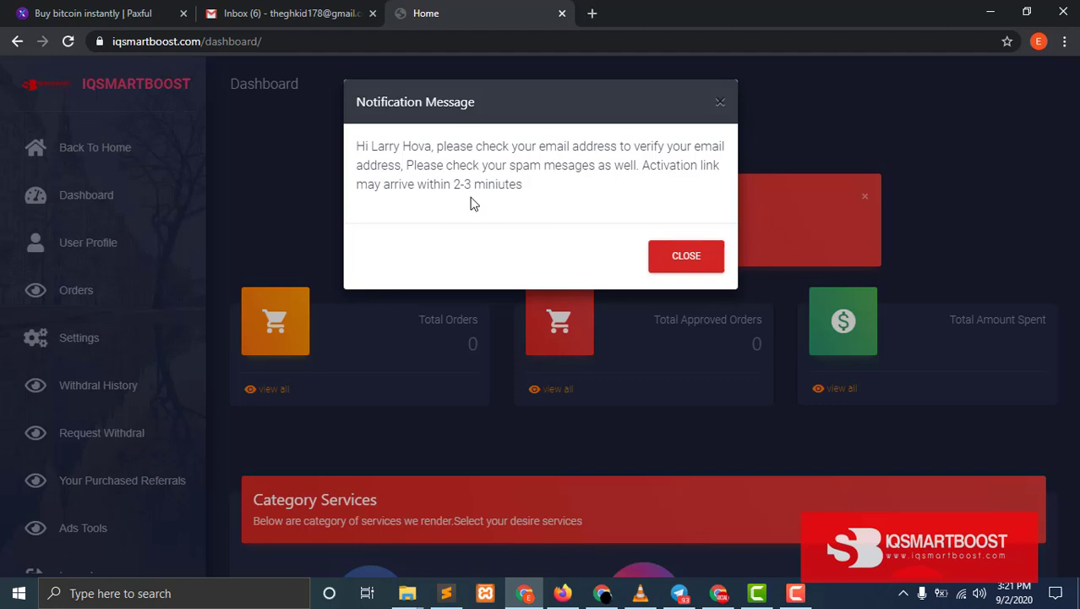
pyautogui.moveTo(536, 193)
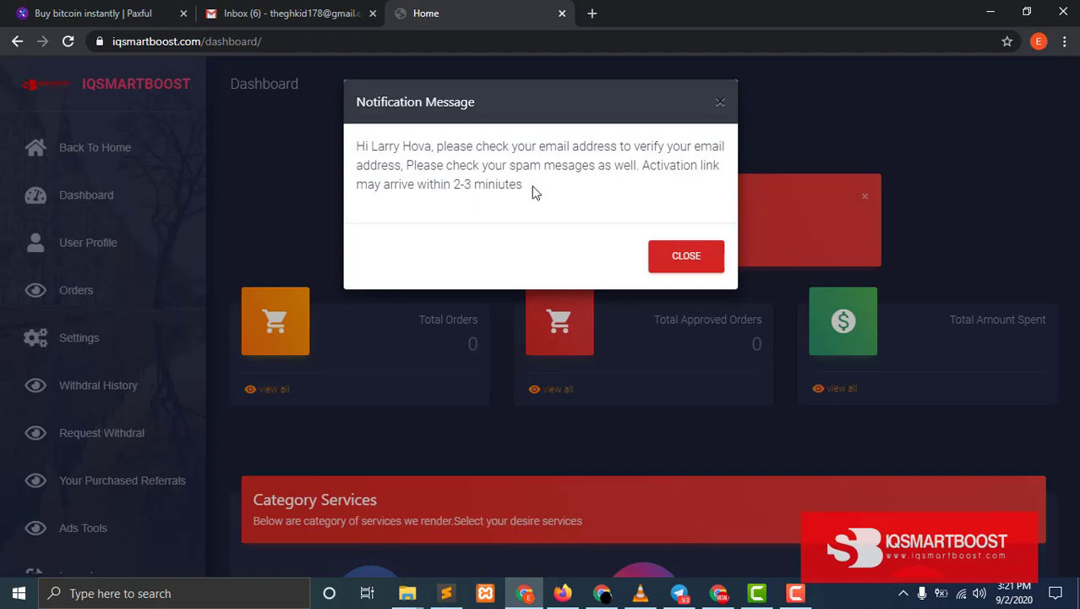
pyautogui.moveTo(323, 164)
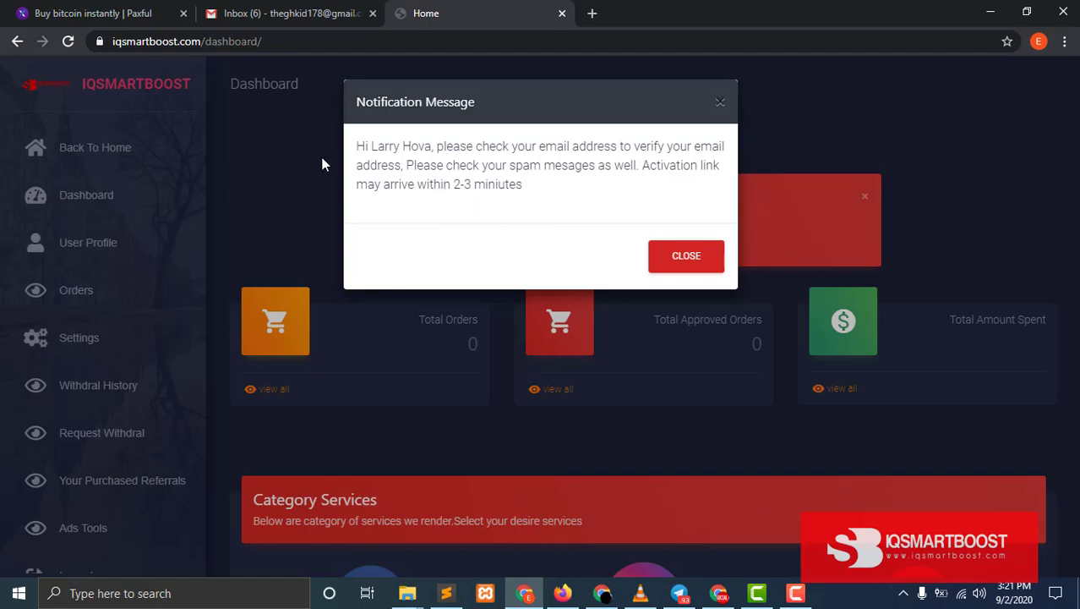
# Switch to the Gmail tab to find the activation email
pyautogui.click(271, 13)
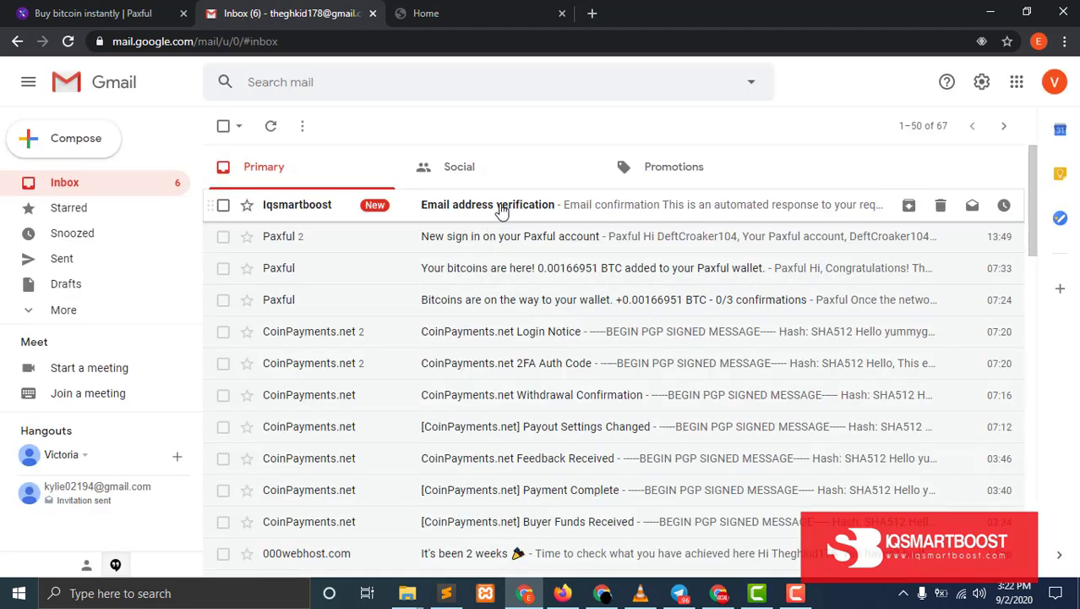
# Open Iqsmartboost's 'Email address verification' message and follow its Confirm Email Address link
pyautogui.click(488, 205)
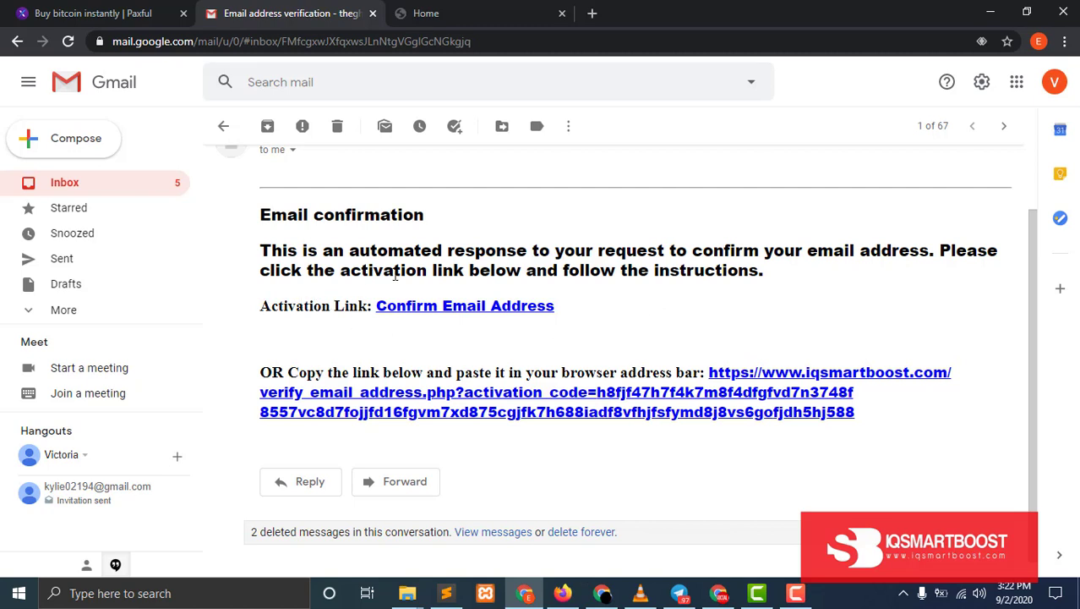
pyautogui.moveTo(702, 287)
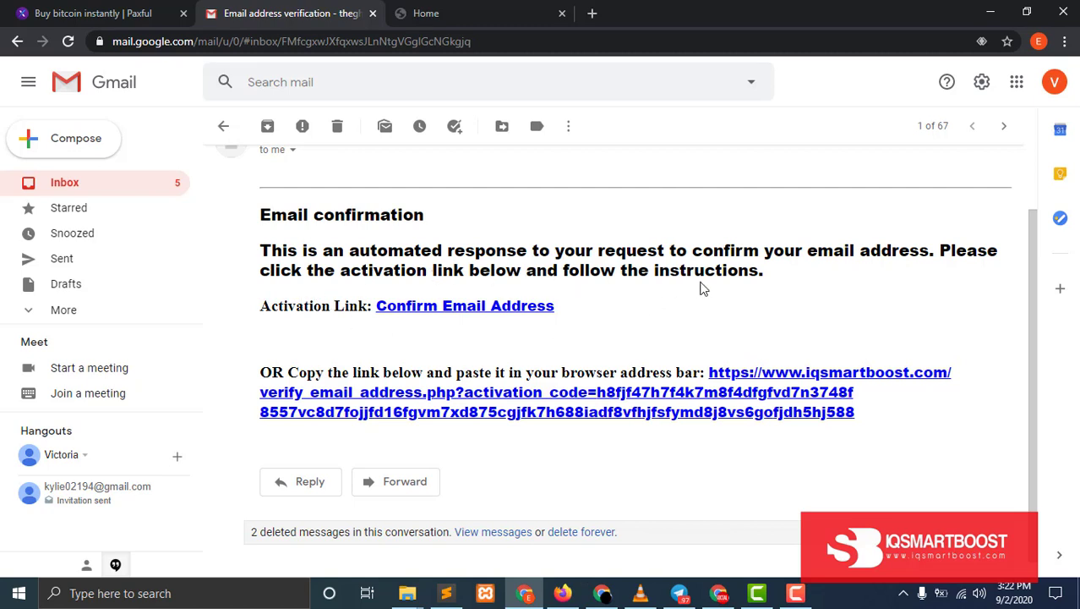
pyautogui.moveTo(319, 312)
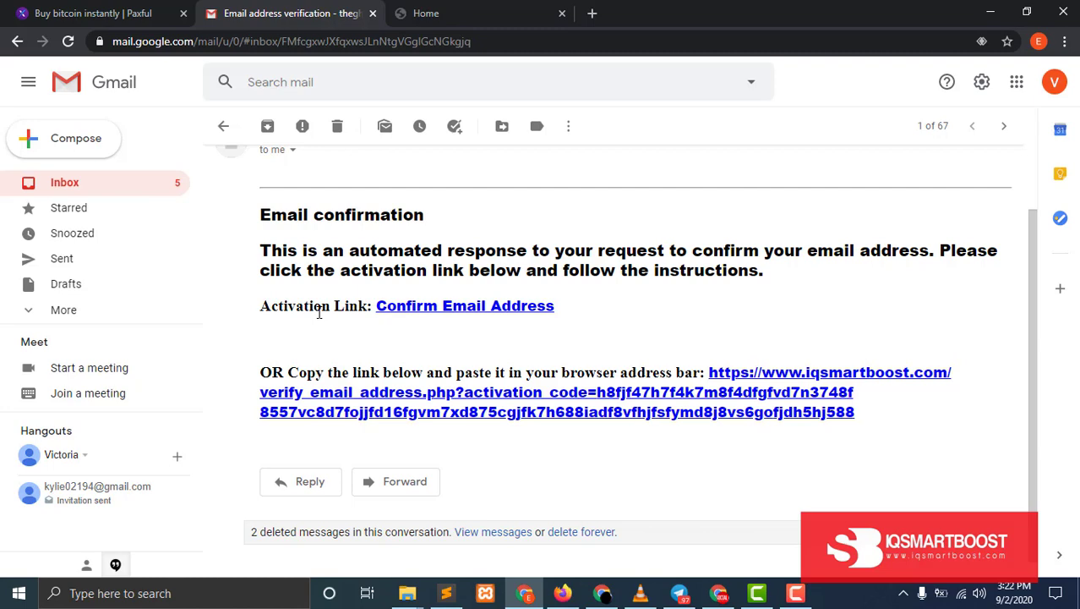
pyautogui.moveTo(493, 324)
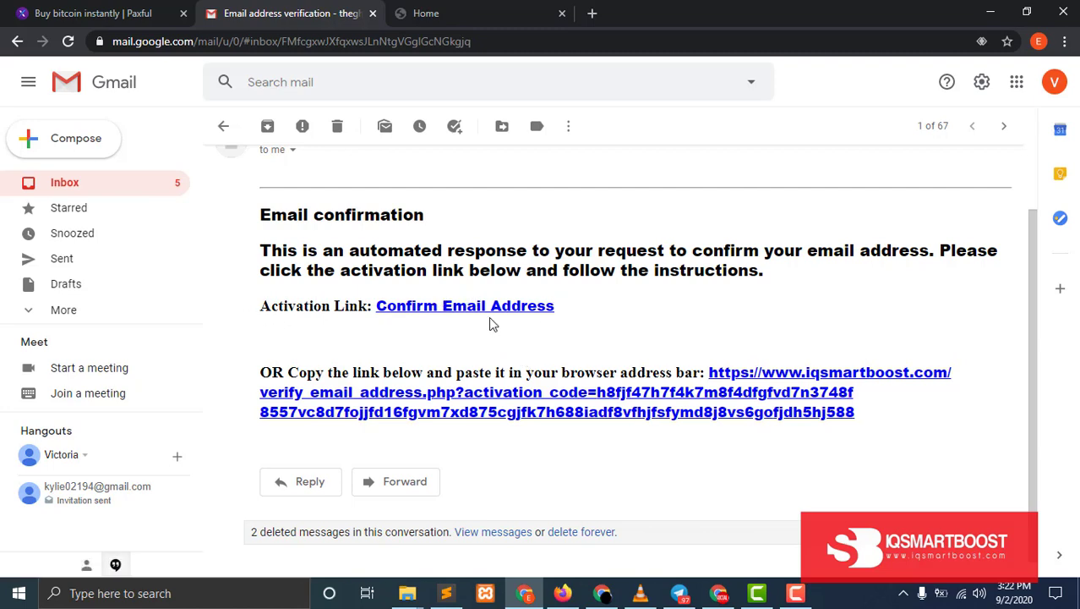
pyautogui.click(464, 306)
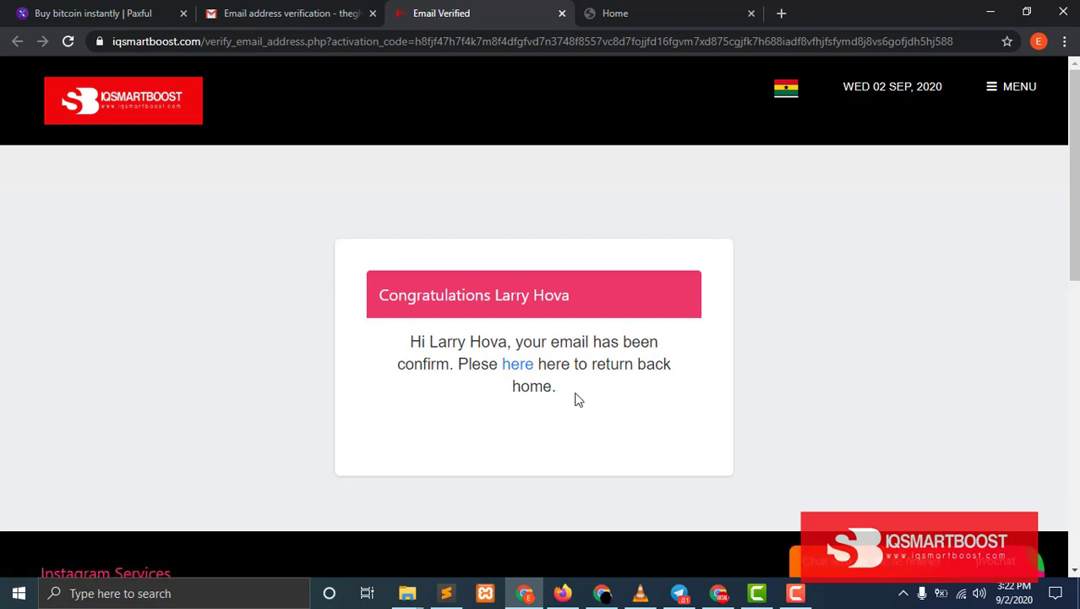
pyautogui.click(518, 364)
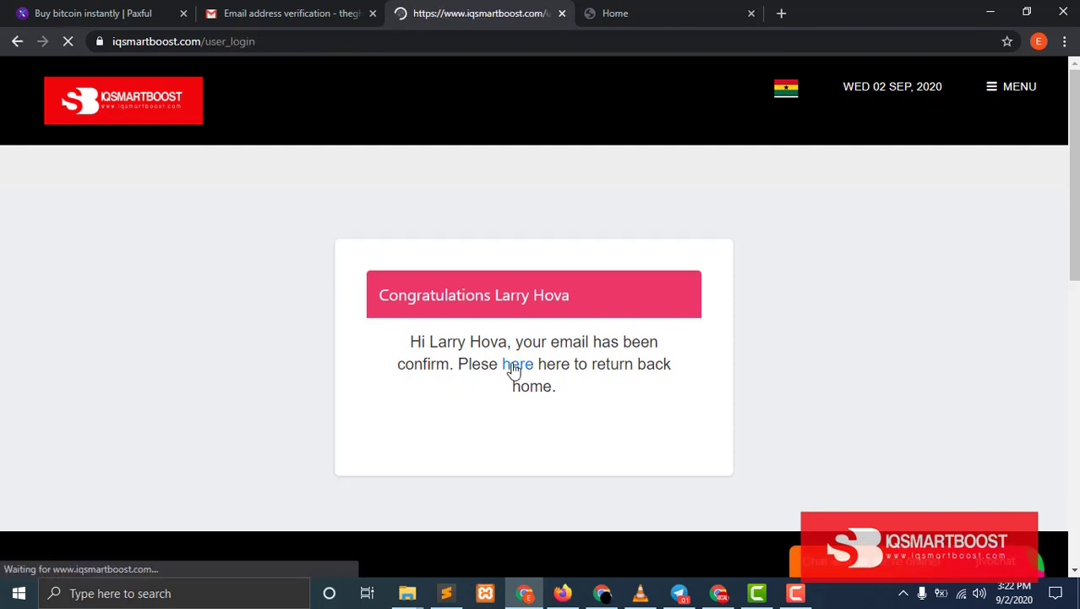
# Enter the account email and password, log in, and acknowledge the Success dialog
pyautogui.click(517, 364)
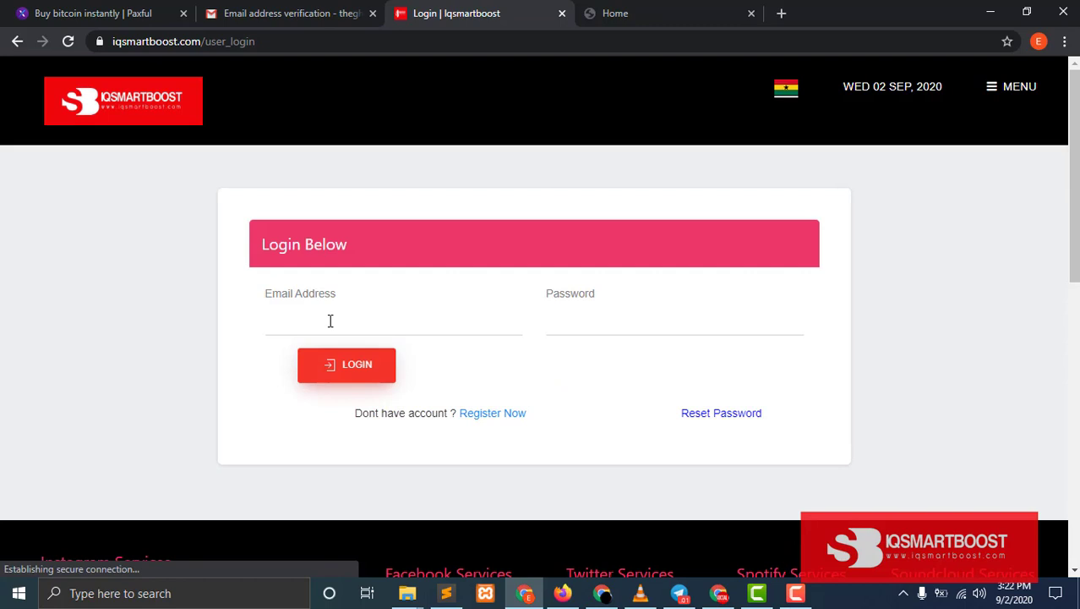
pyautogui.click(330, 321)
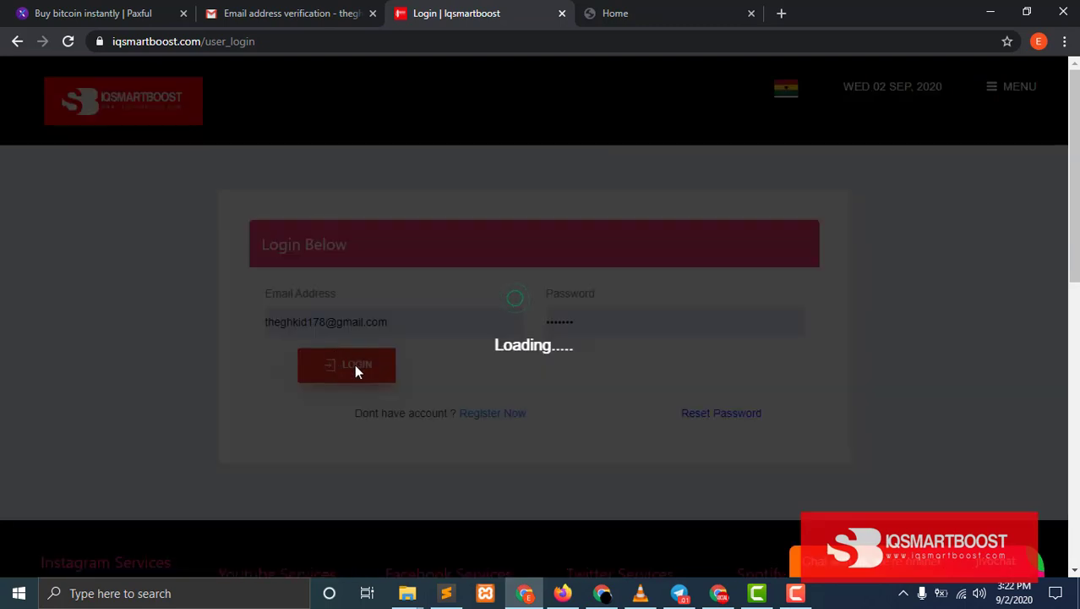
pyautogui.click(347, 365)
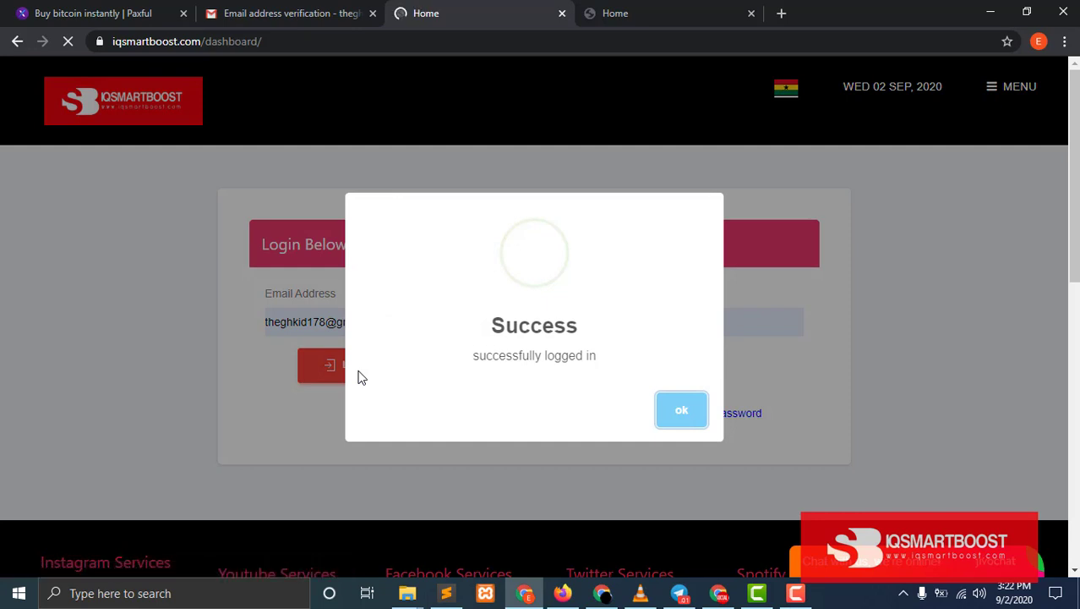
pyautogui.click(681, 410)
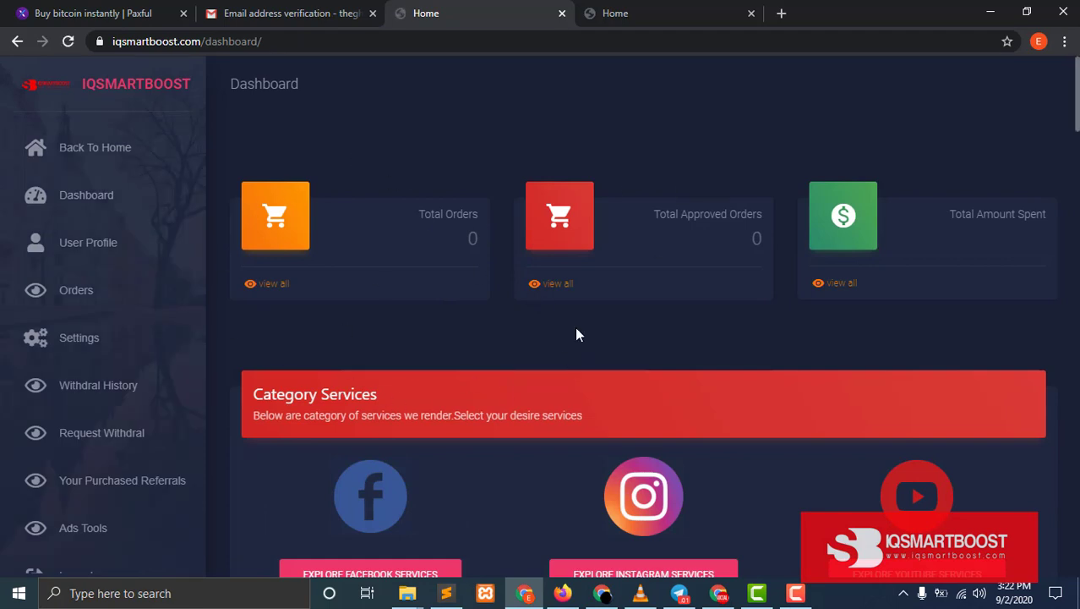
pyautogui.scroll(-3)
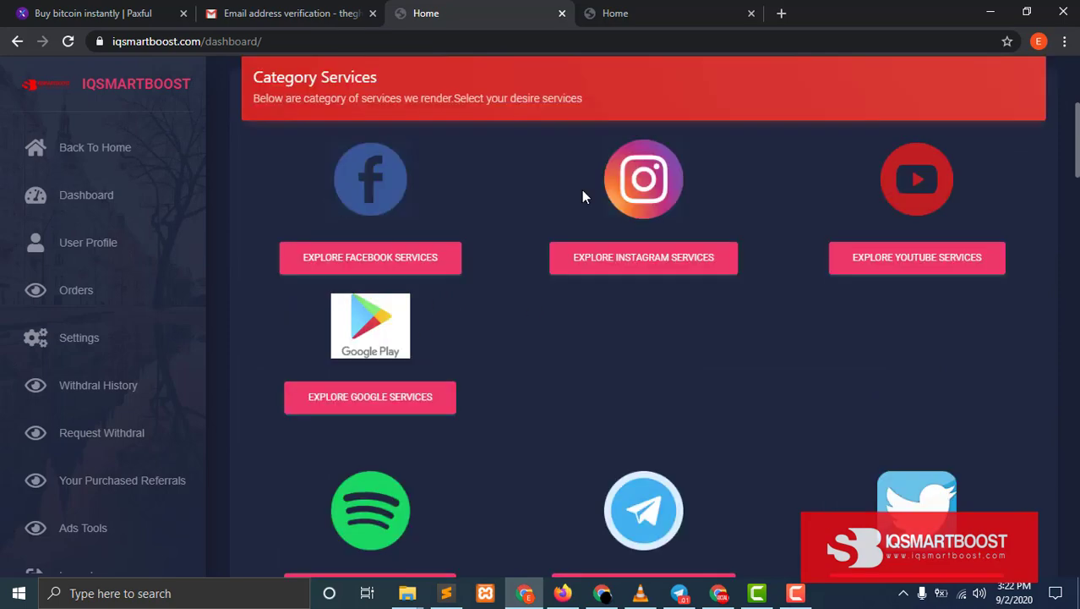
pyautogui.moveTo(565, 451)
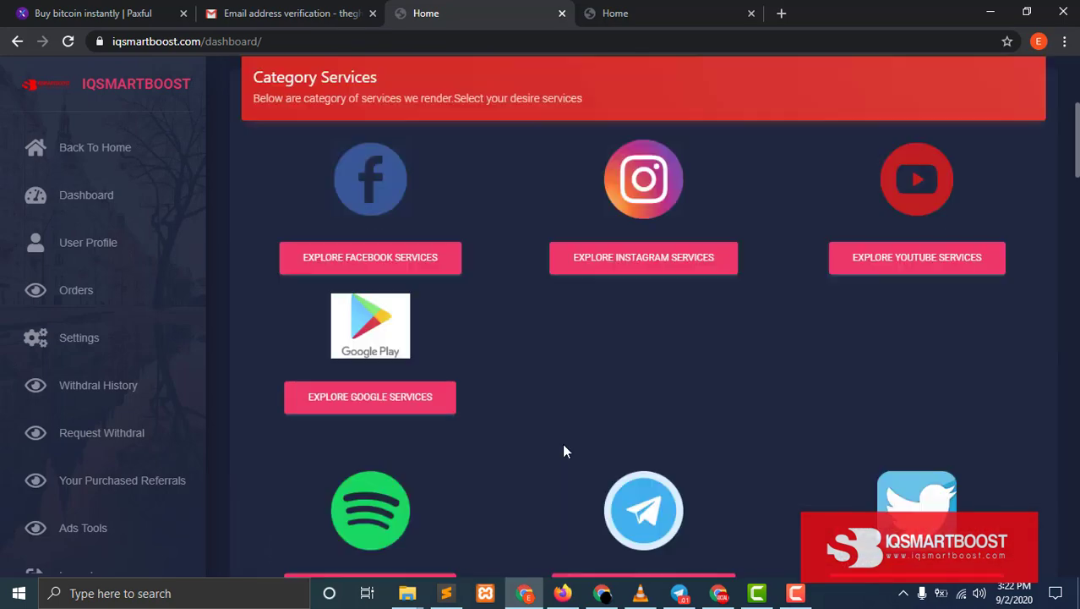
pyautogui.scroll(3)
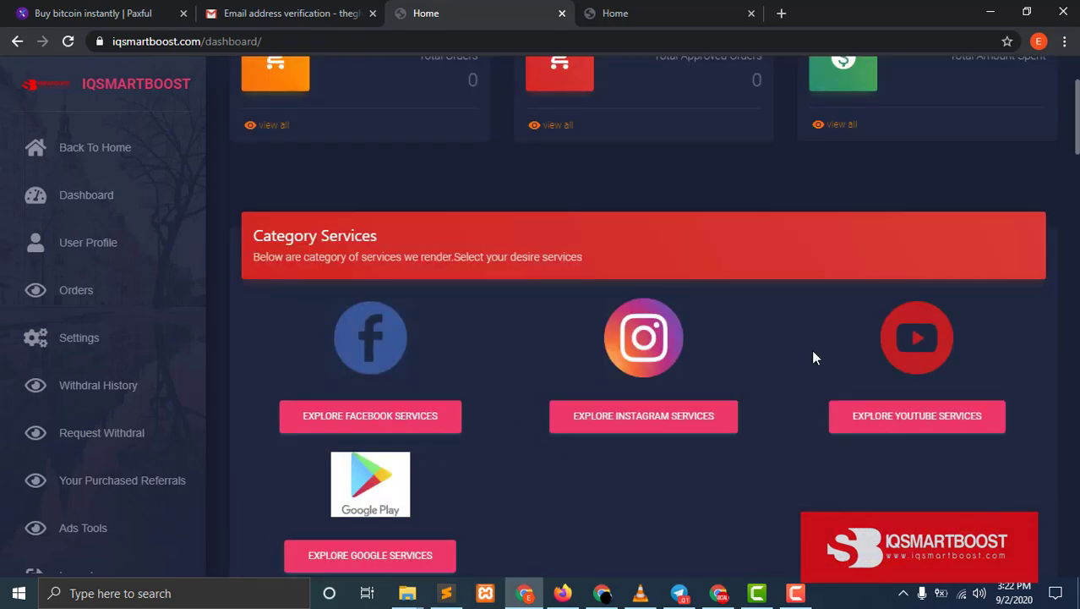
pyautogui.scroll(-3)
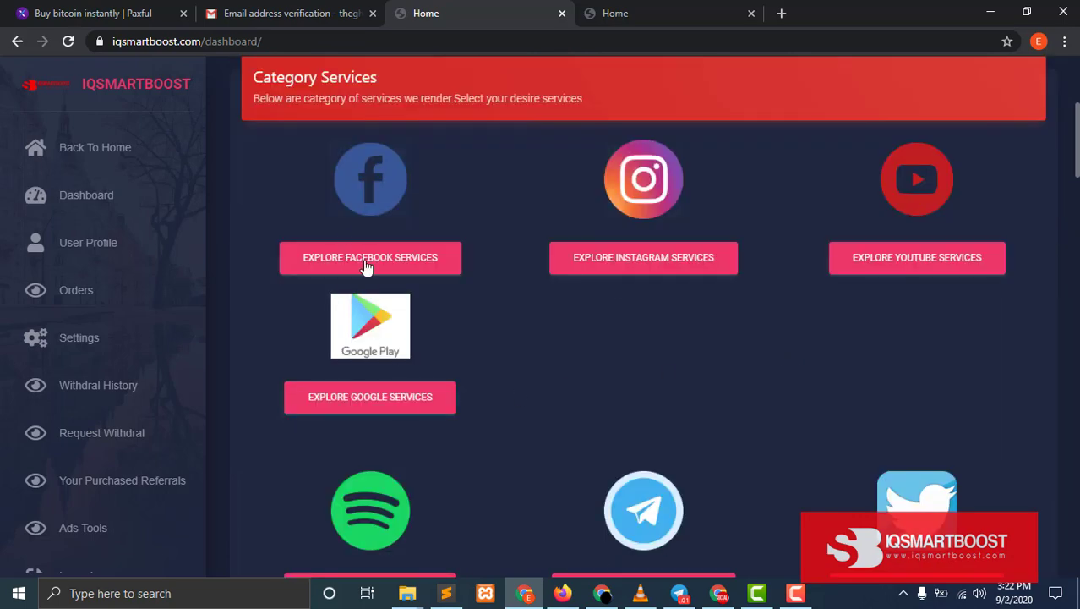
pyautogui.click(369, 257)
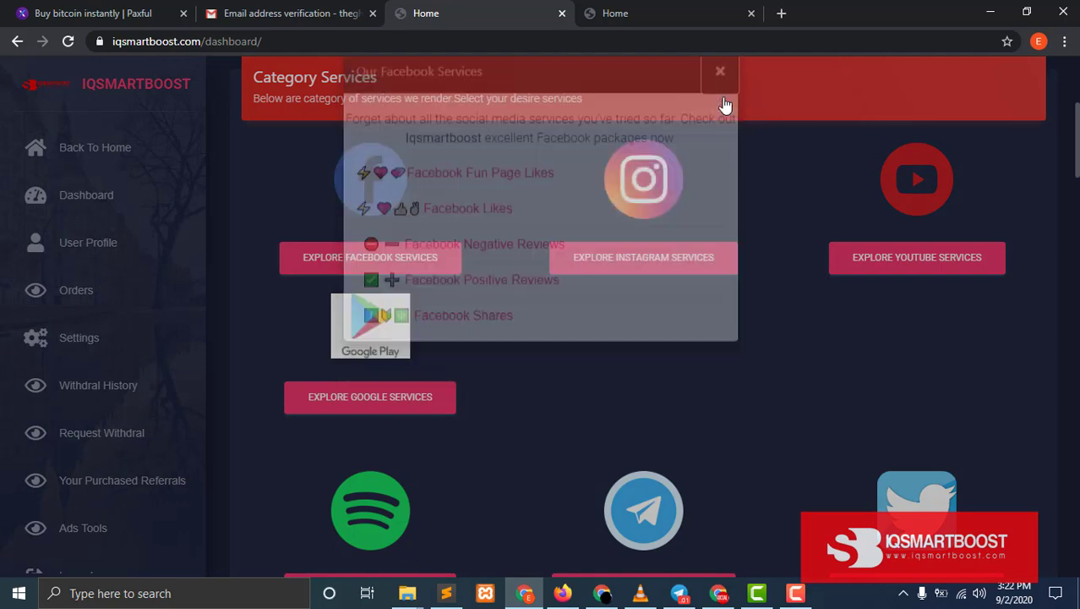
pyautogui.click(721, 70)
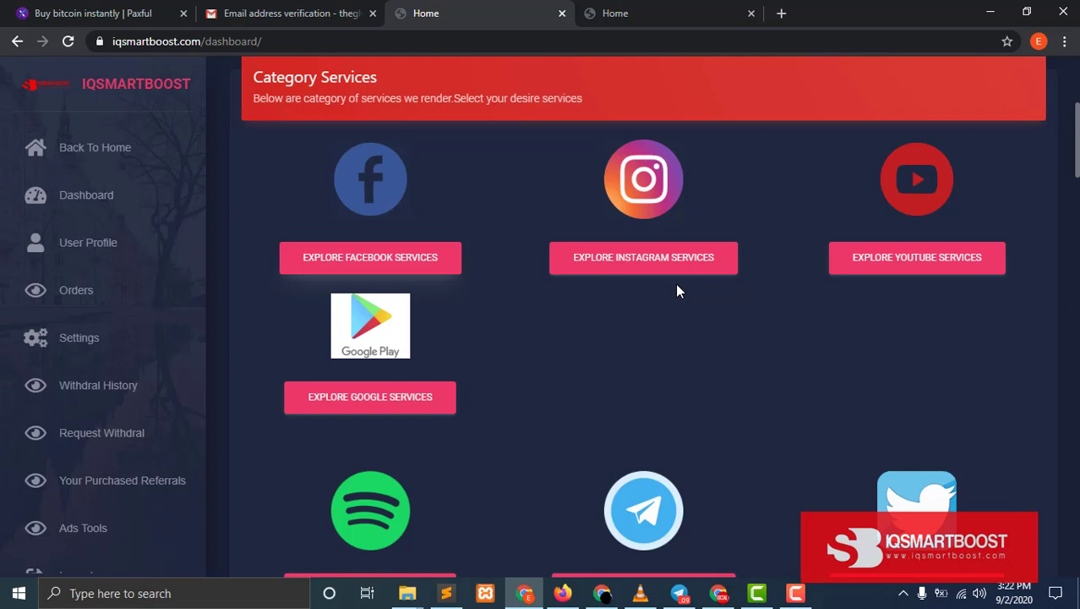
pyautogui.moveTo(685, 280)
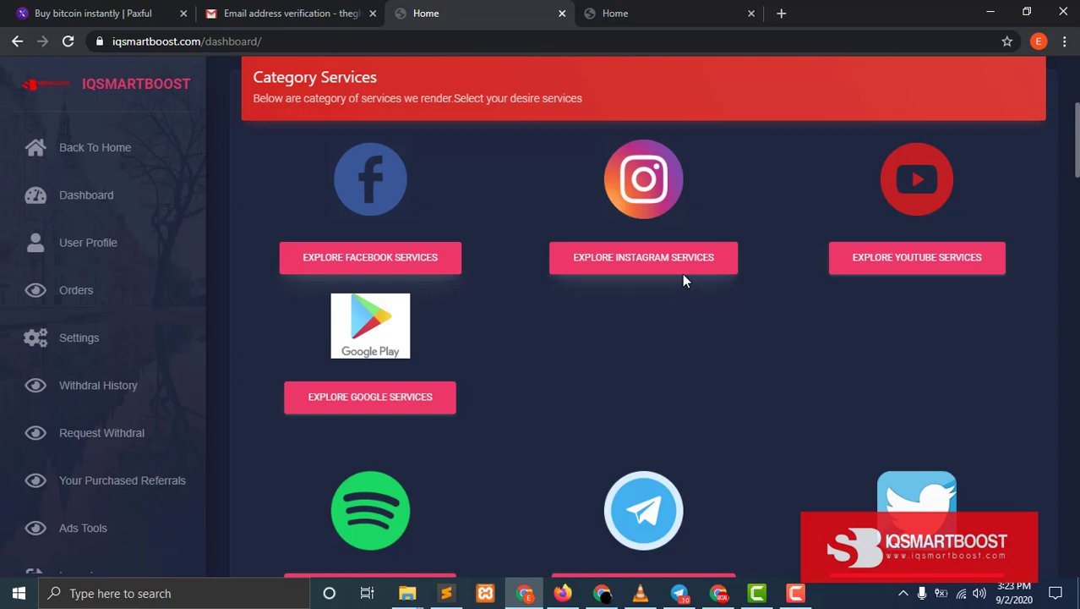